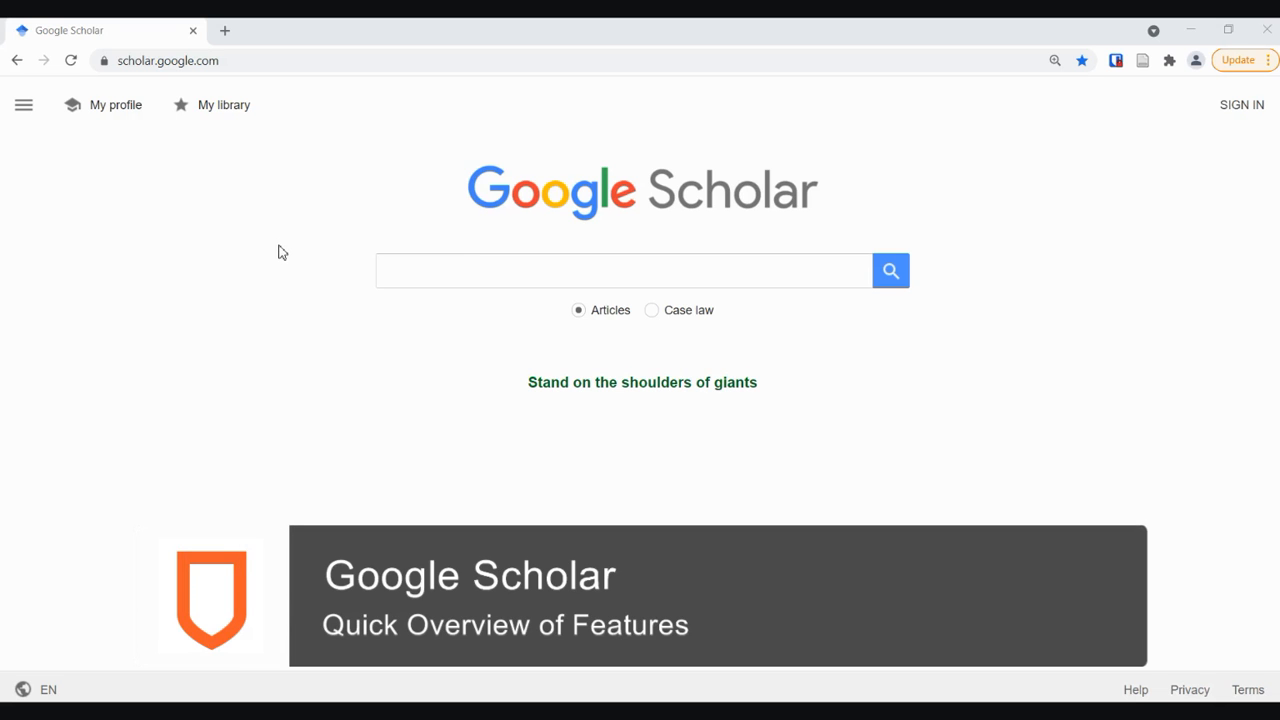
mouse_move(338, 244)
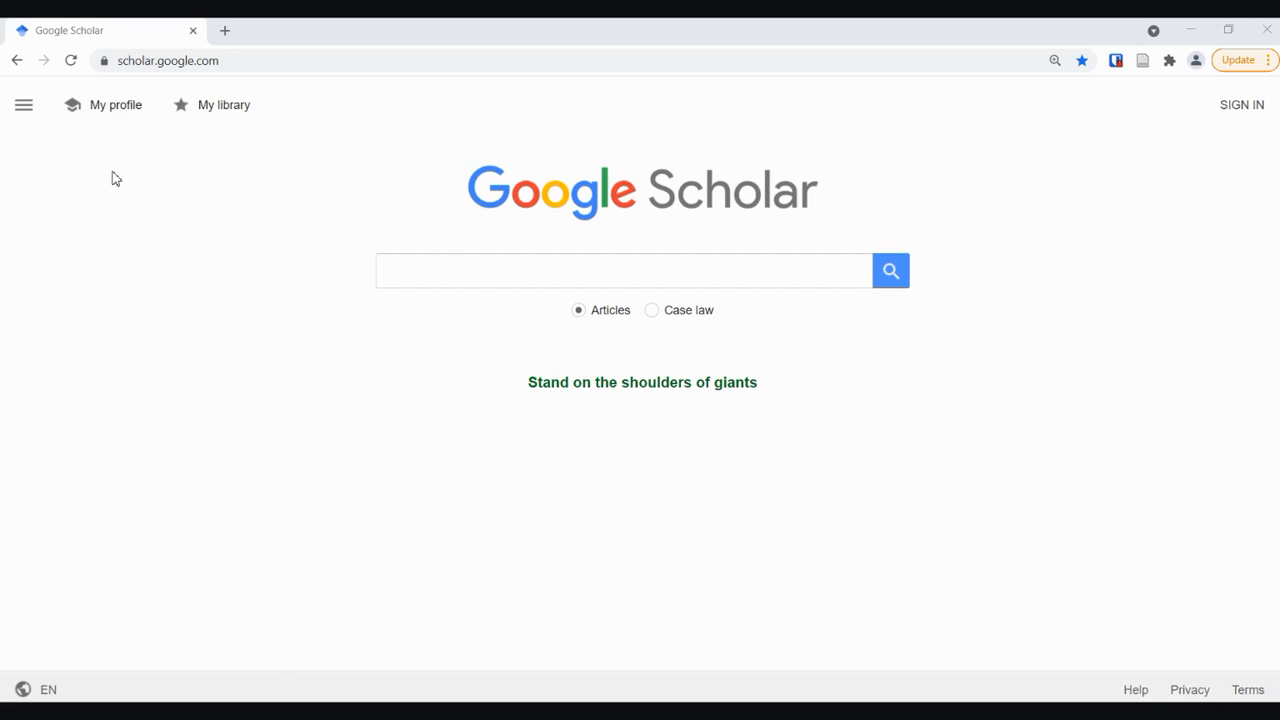
mouse_move(22, 104)
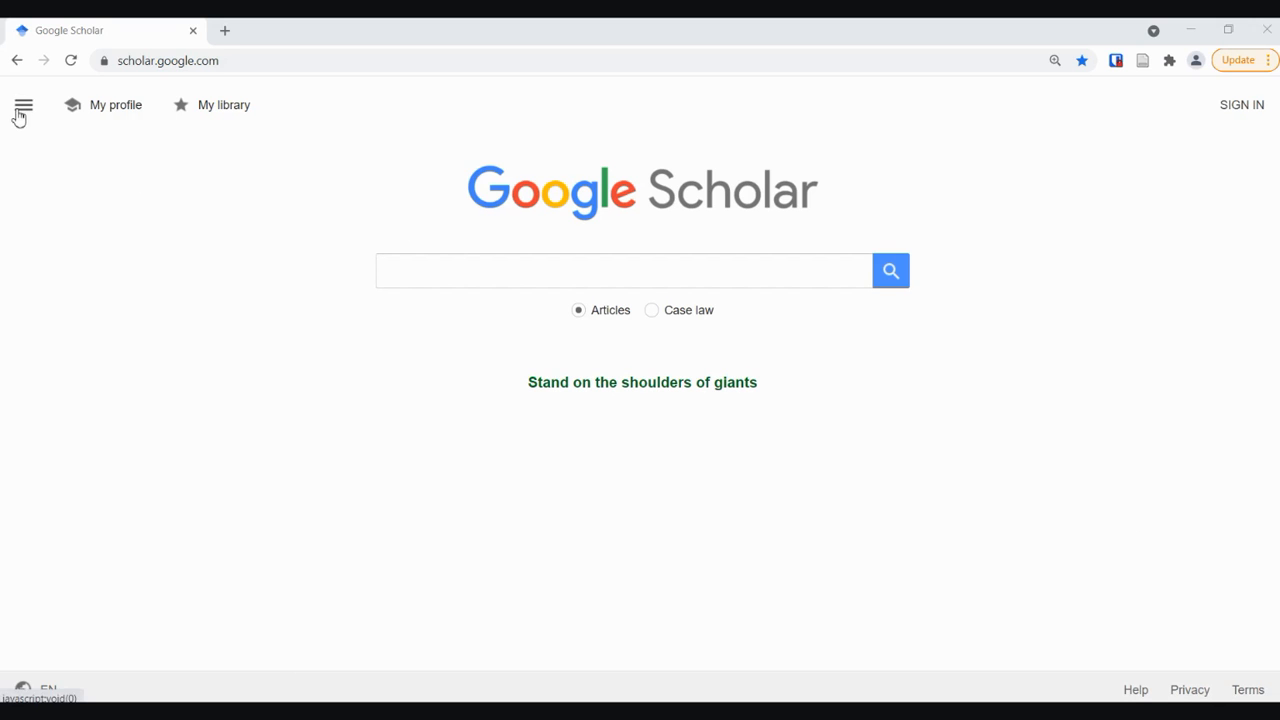
- Add Athabasca University library access links via Settings > Library links and save
left_click(24, 104)
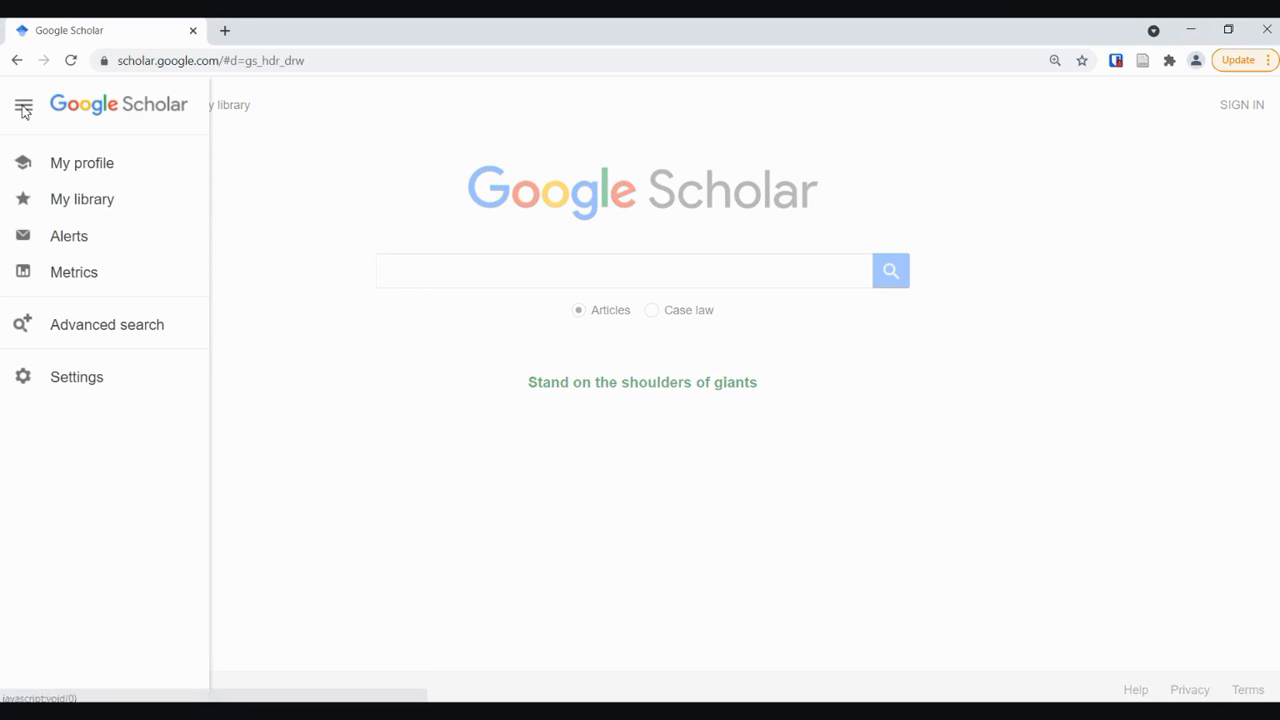
mouse_move(76, 376)
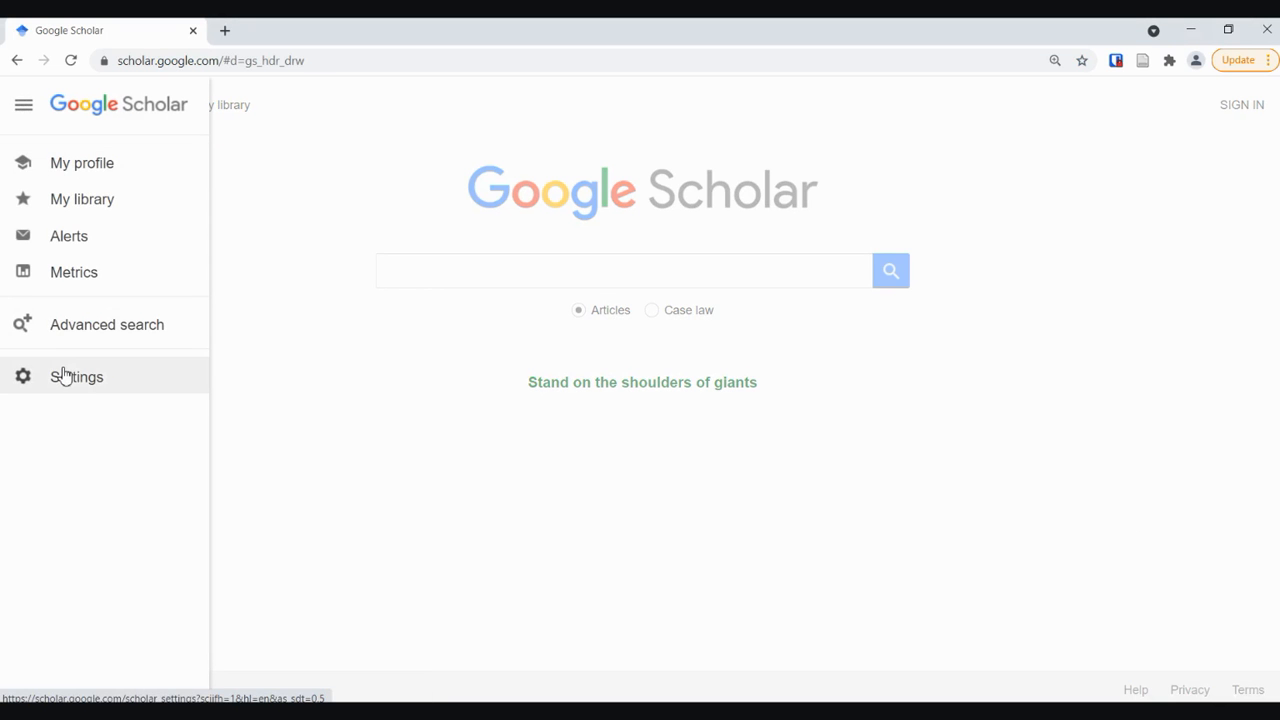
left_click(76, 376)
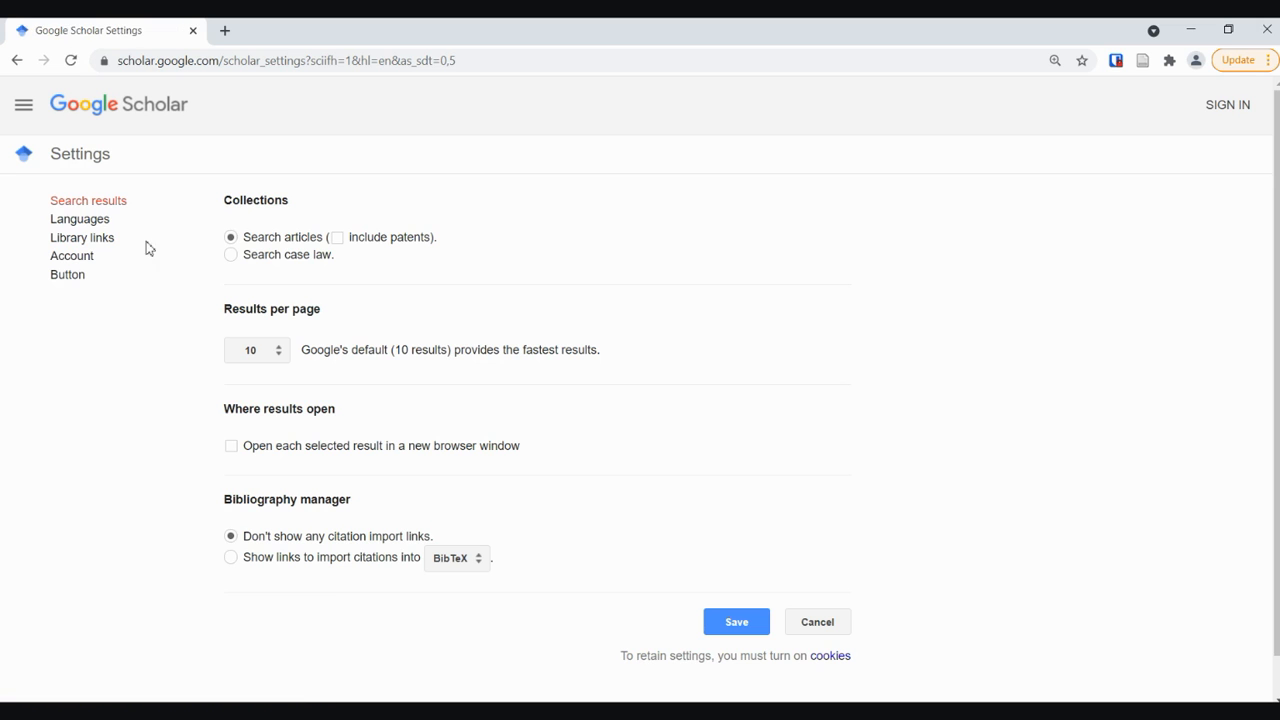
left_click(82, 236)
type("athabasca university")
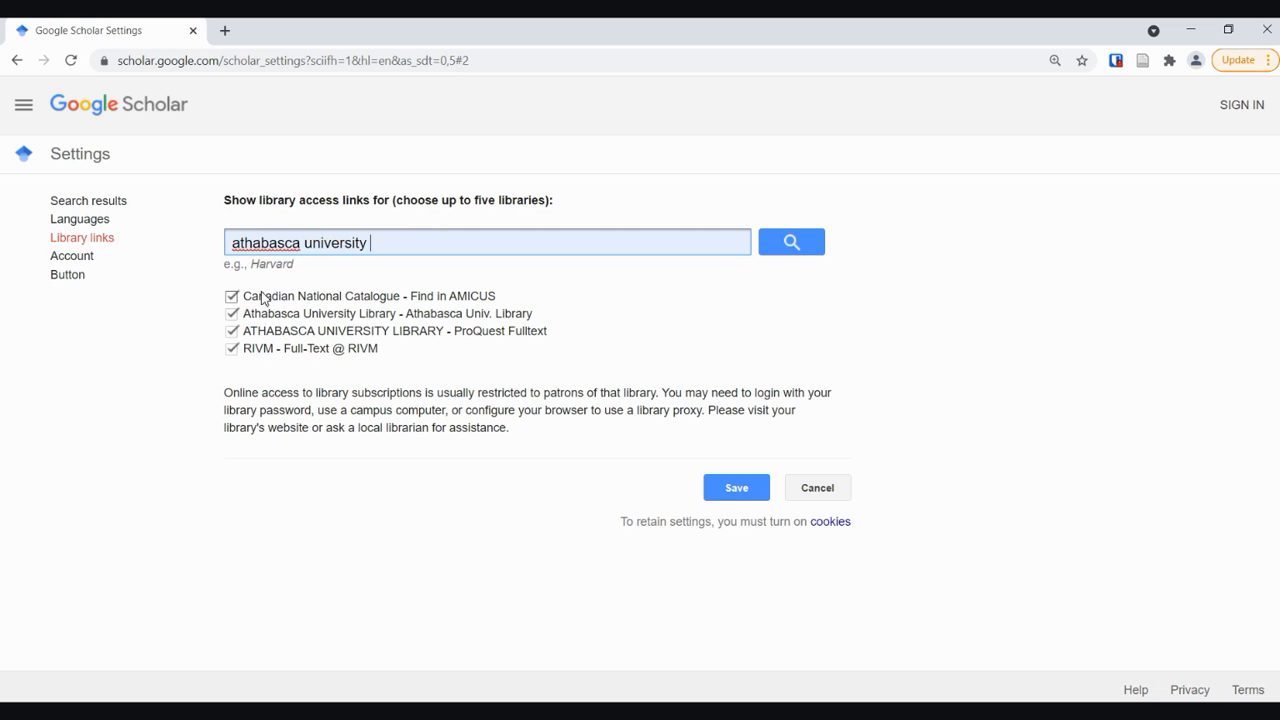
left_click(736, 488)
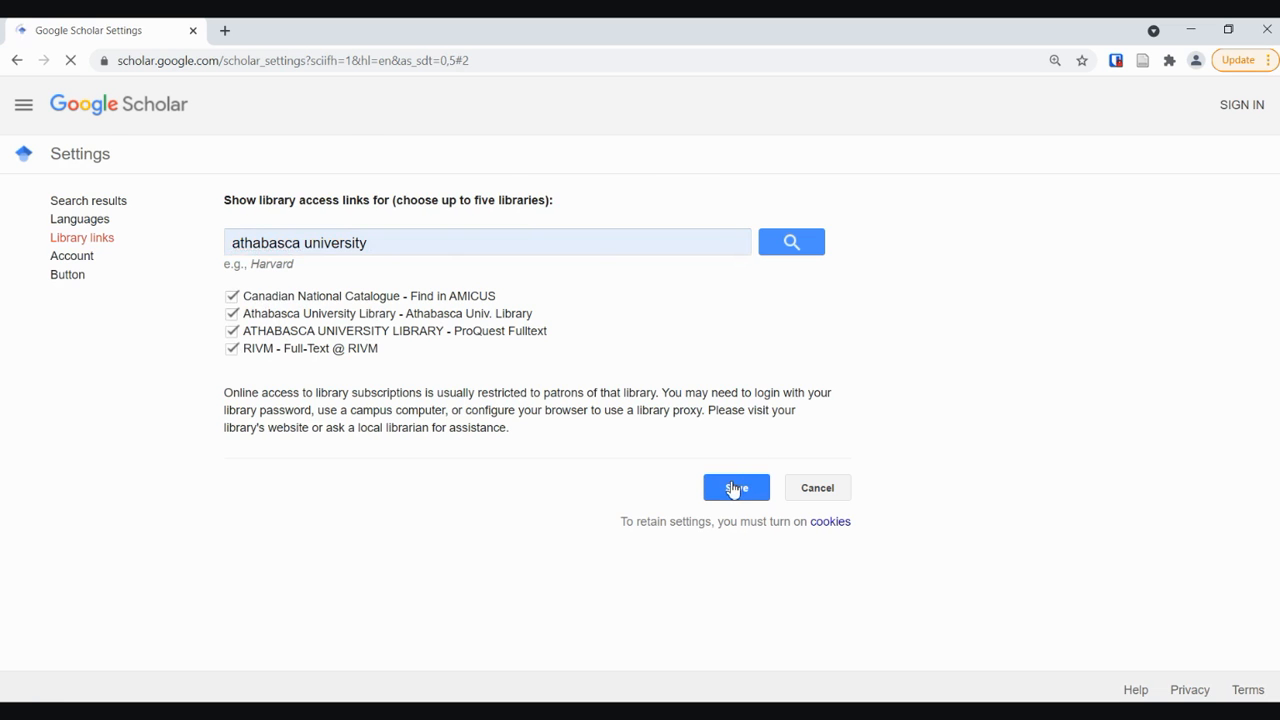
left_click(736, 488)
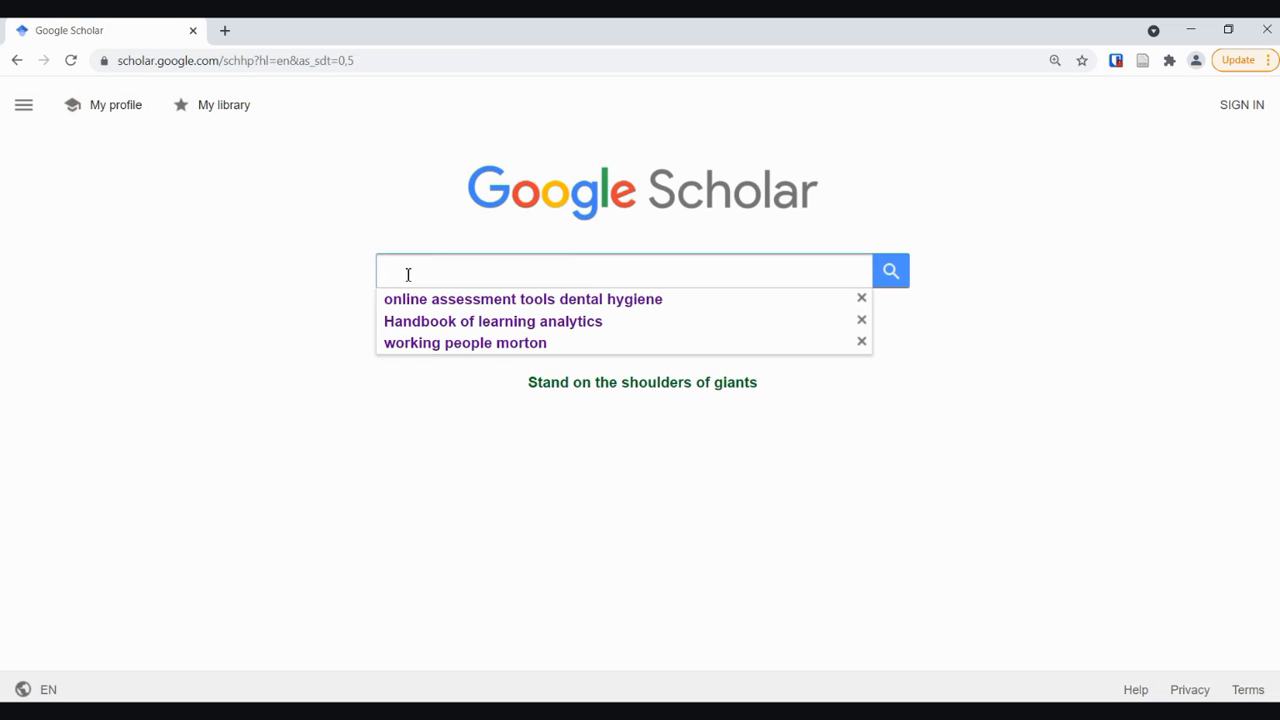
mouse_move(422, 260)
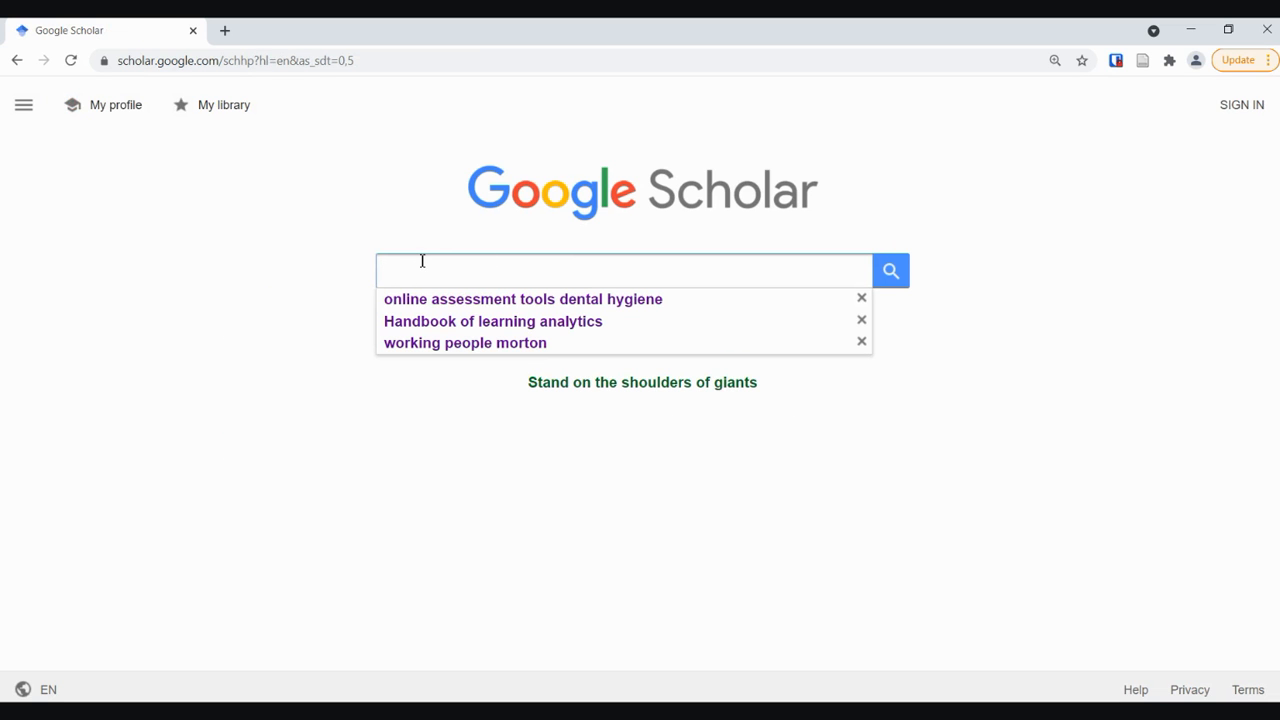
- Run a Scholar search for 'strategic planning AND e-learning' from the search box
type("strategic planning a")
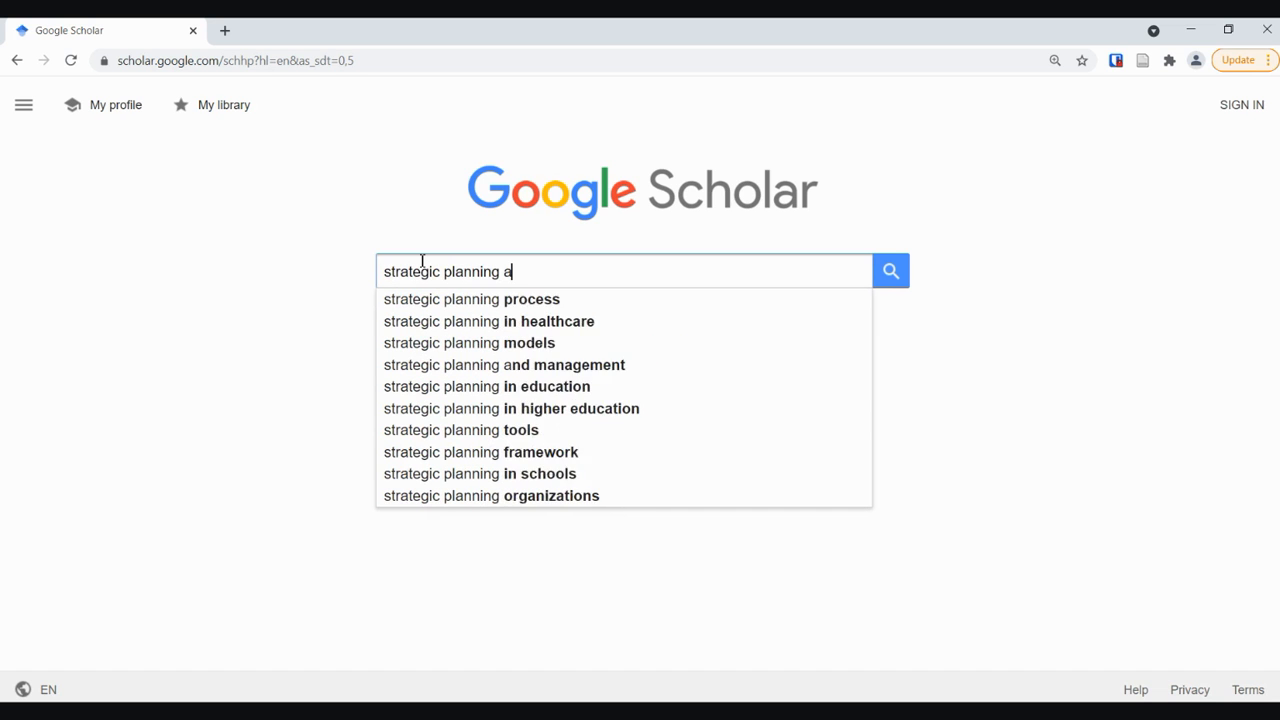
type("ND")
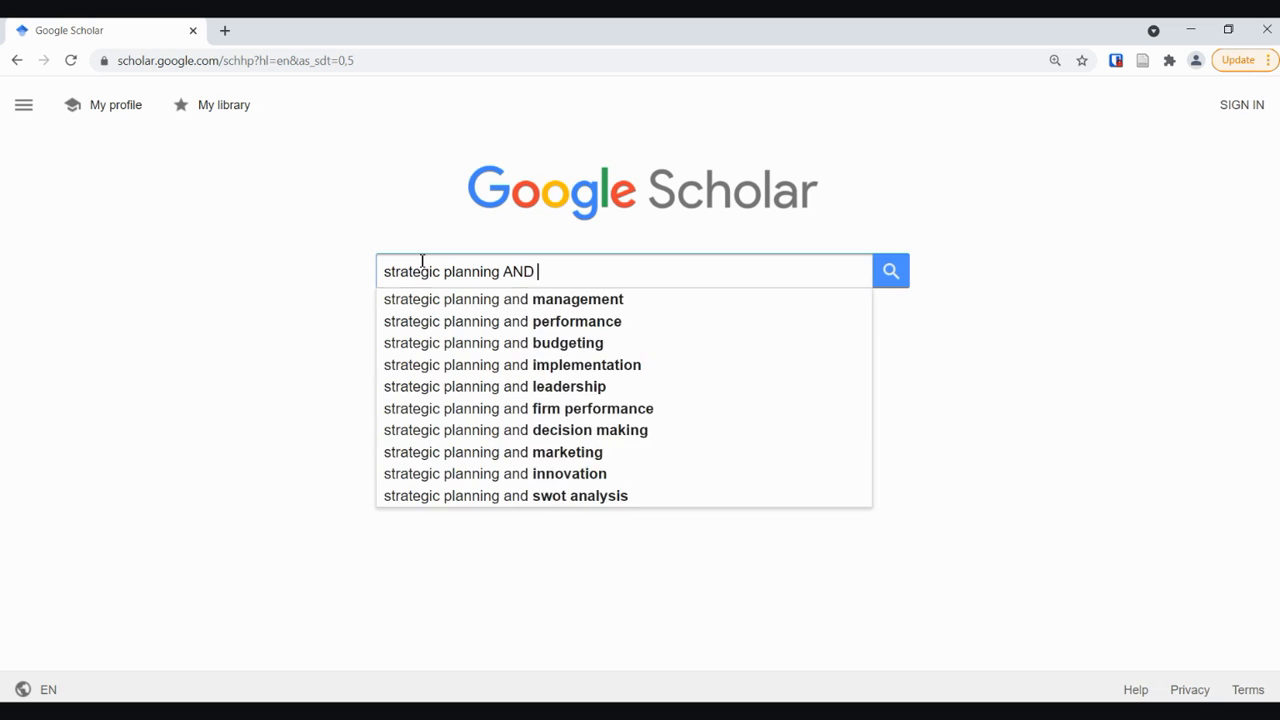
type("e--learning")
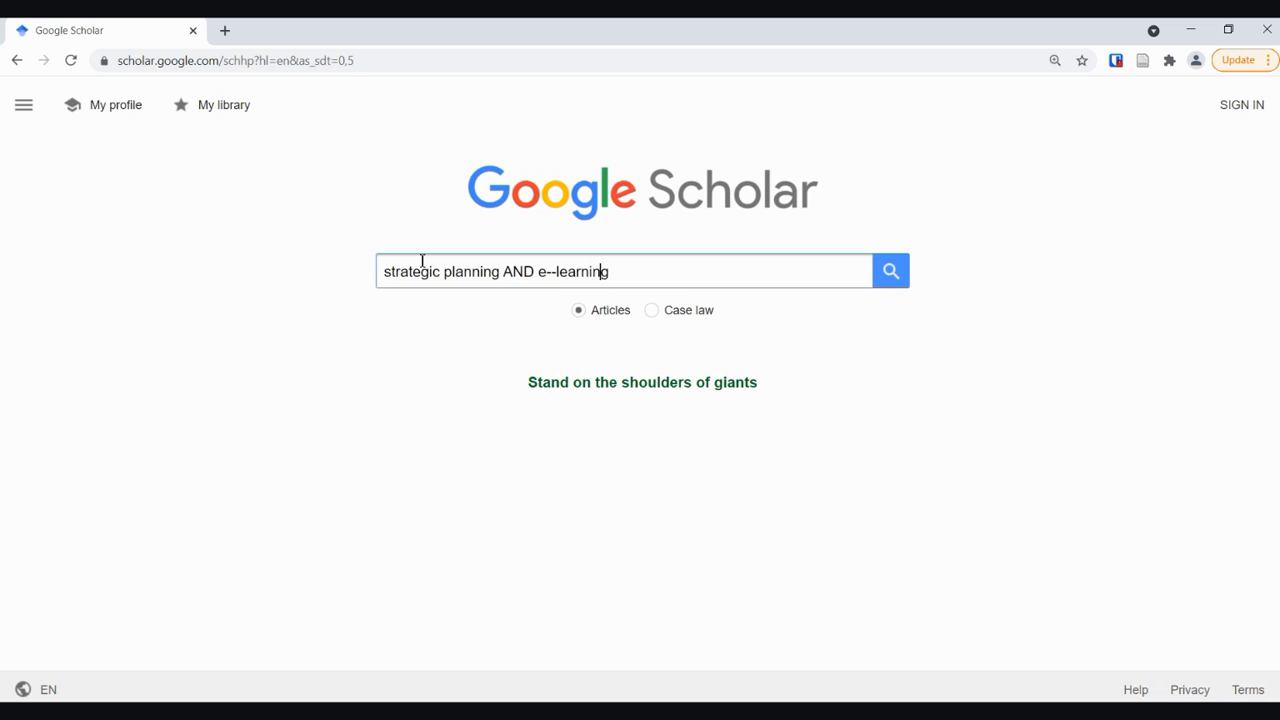
left_click(888, 270)
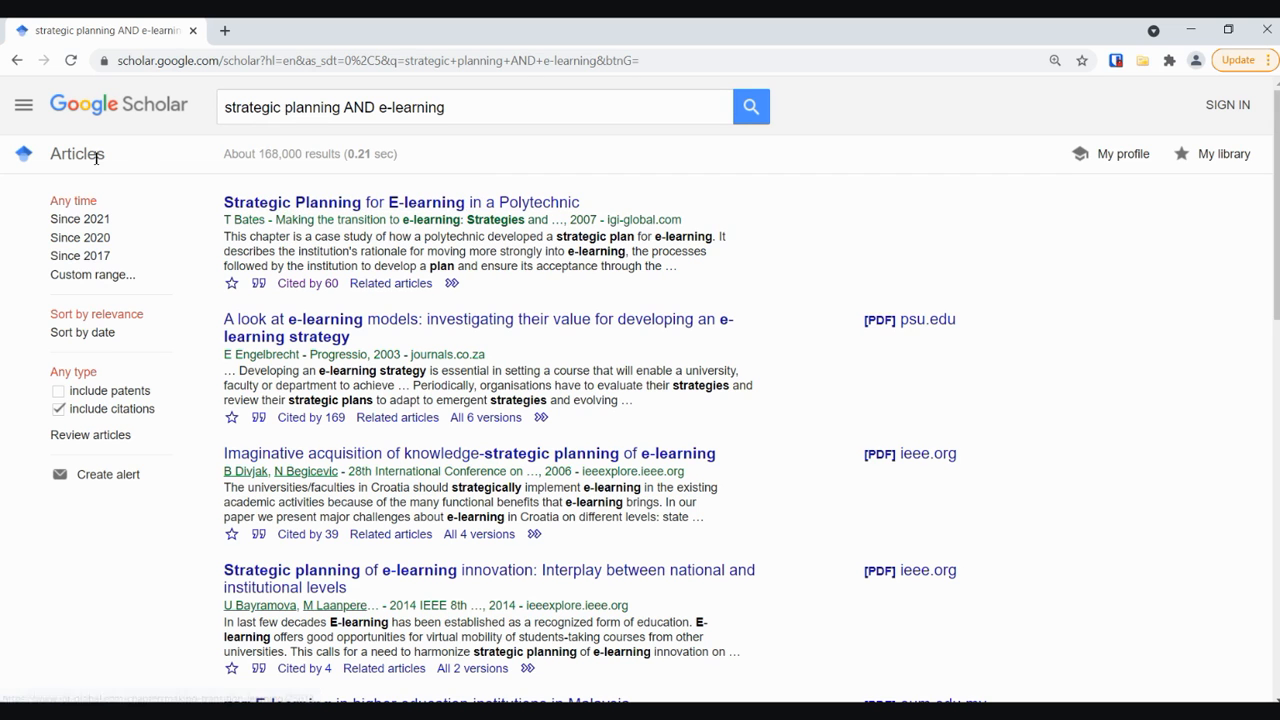
mouse_move(80, 238)
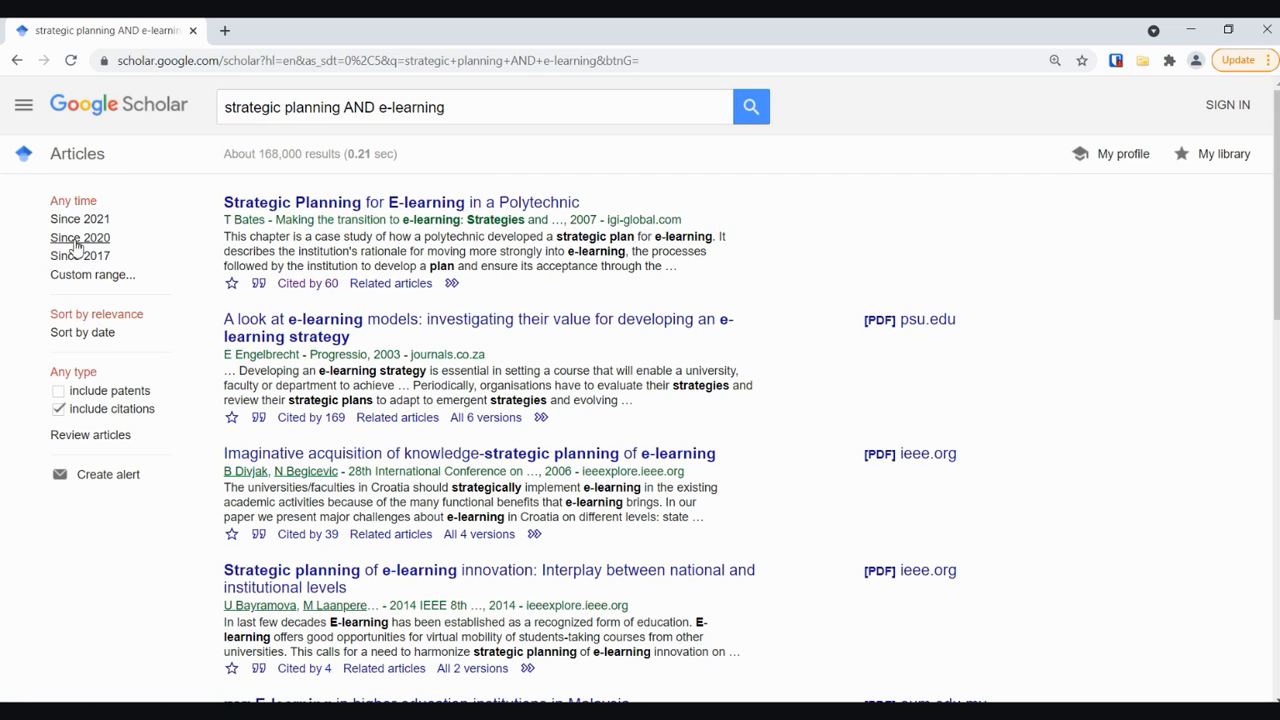
mouse_move(168, 220)
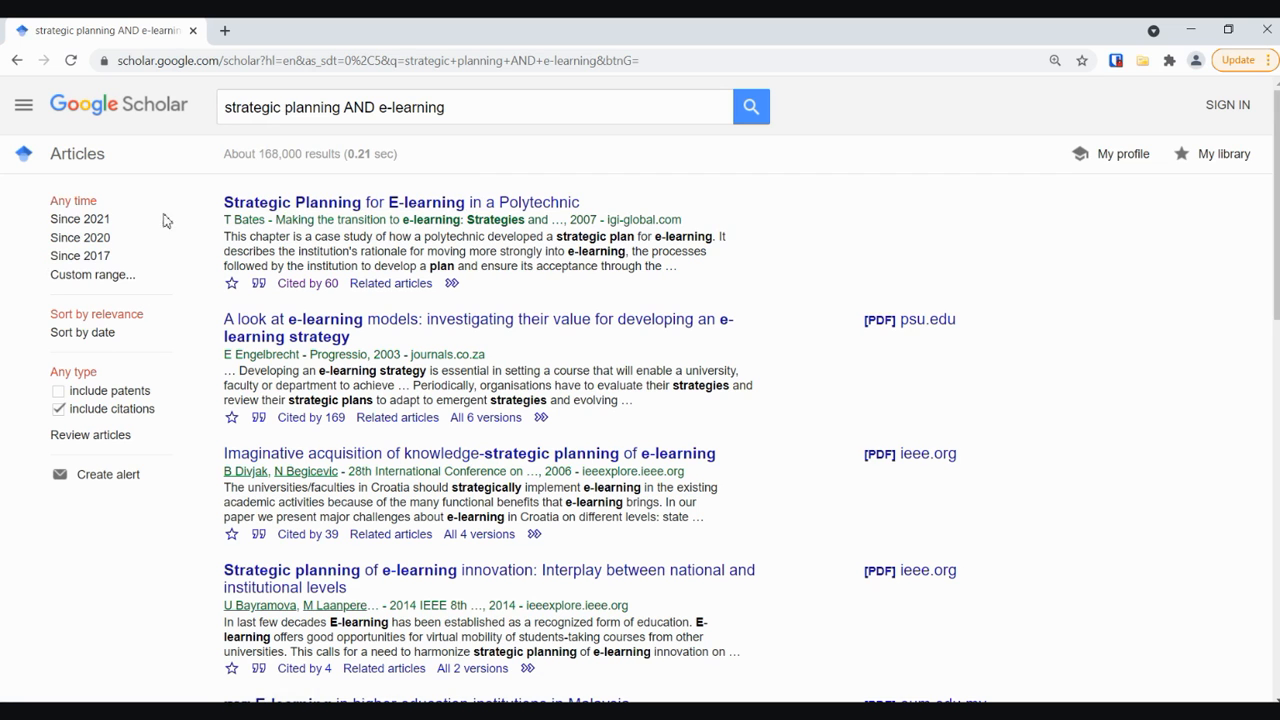
mouse_move(108, 324)
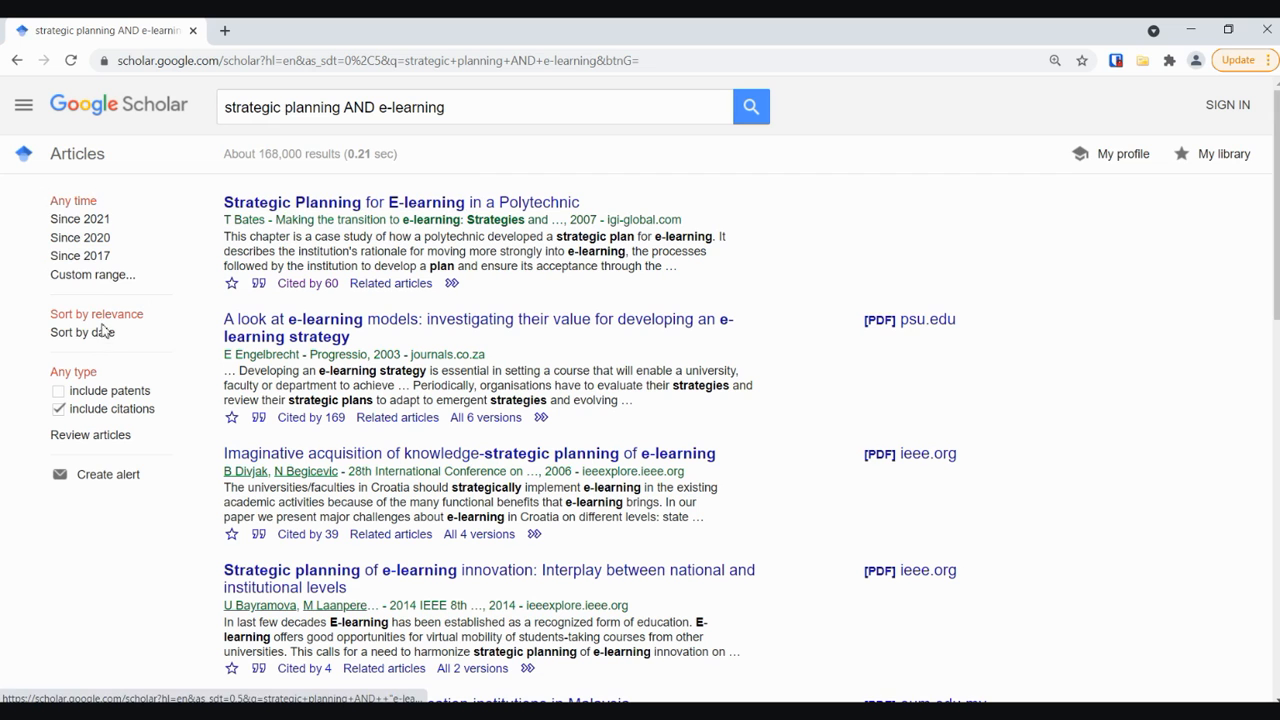
mouse_move(100, 324)
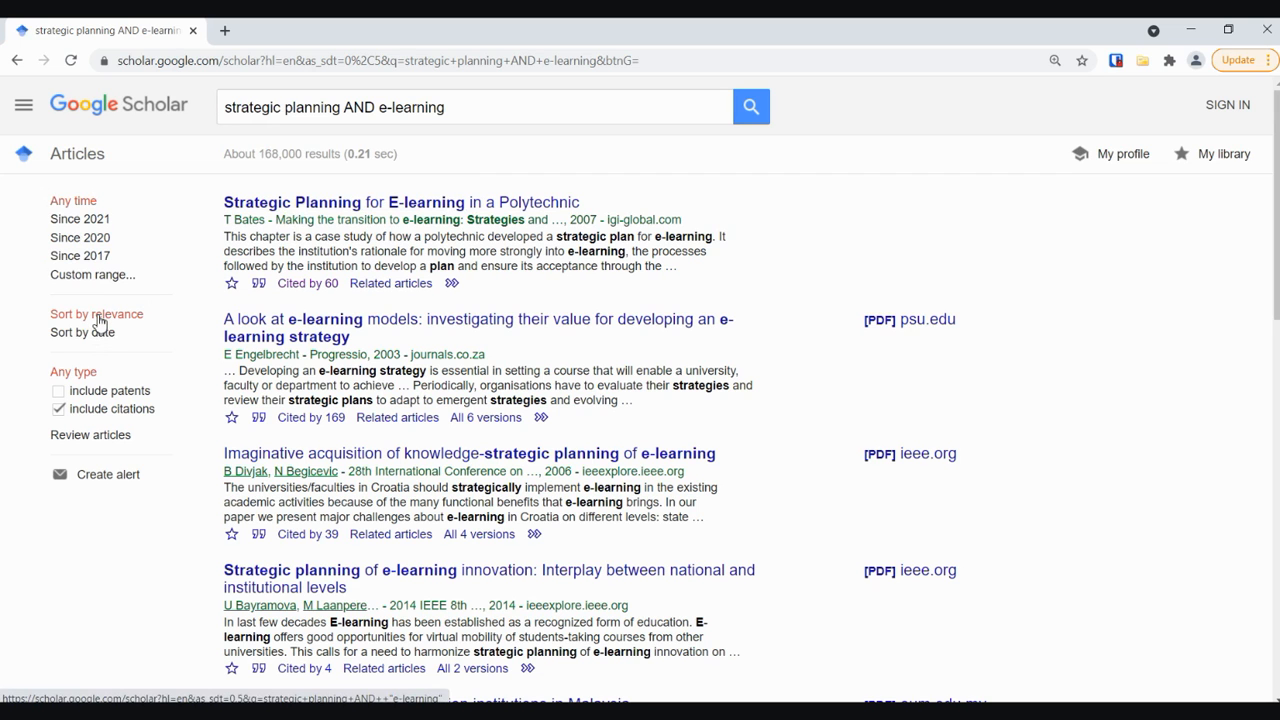
mouse_move(332, 344)
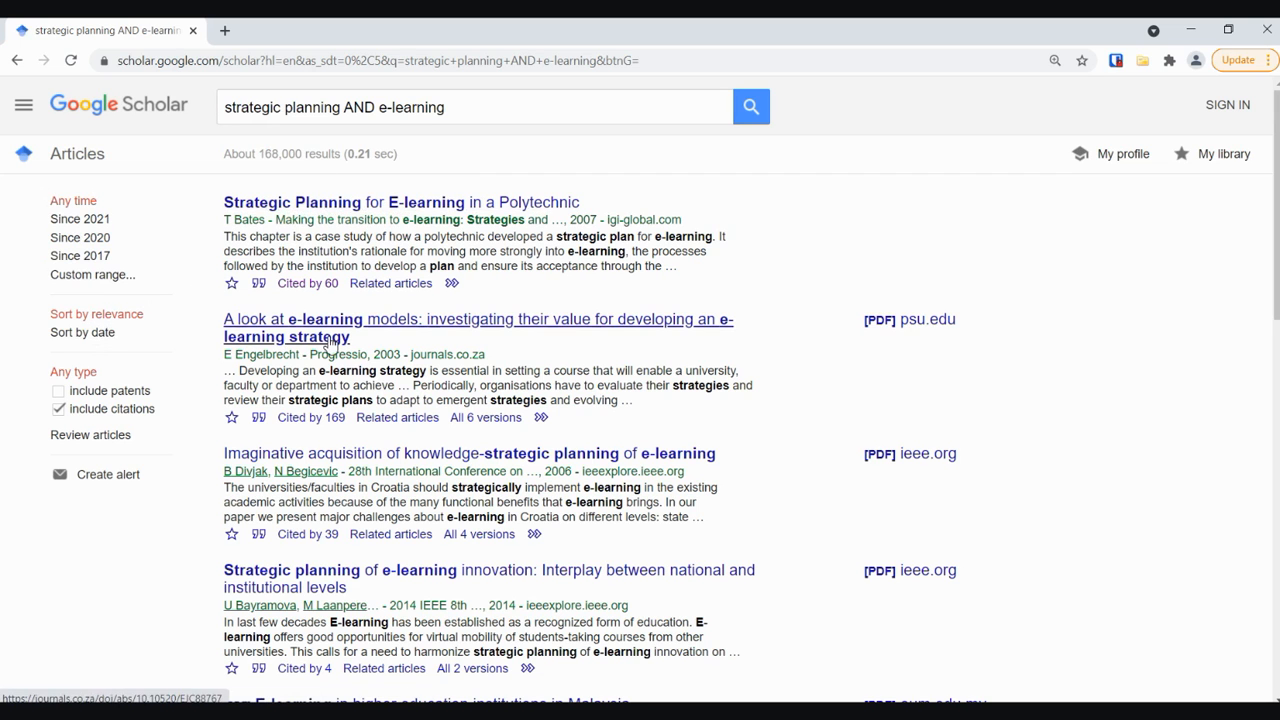
mouse_move(310, 202)
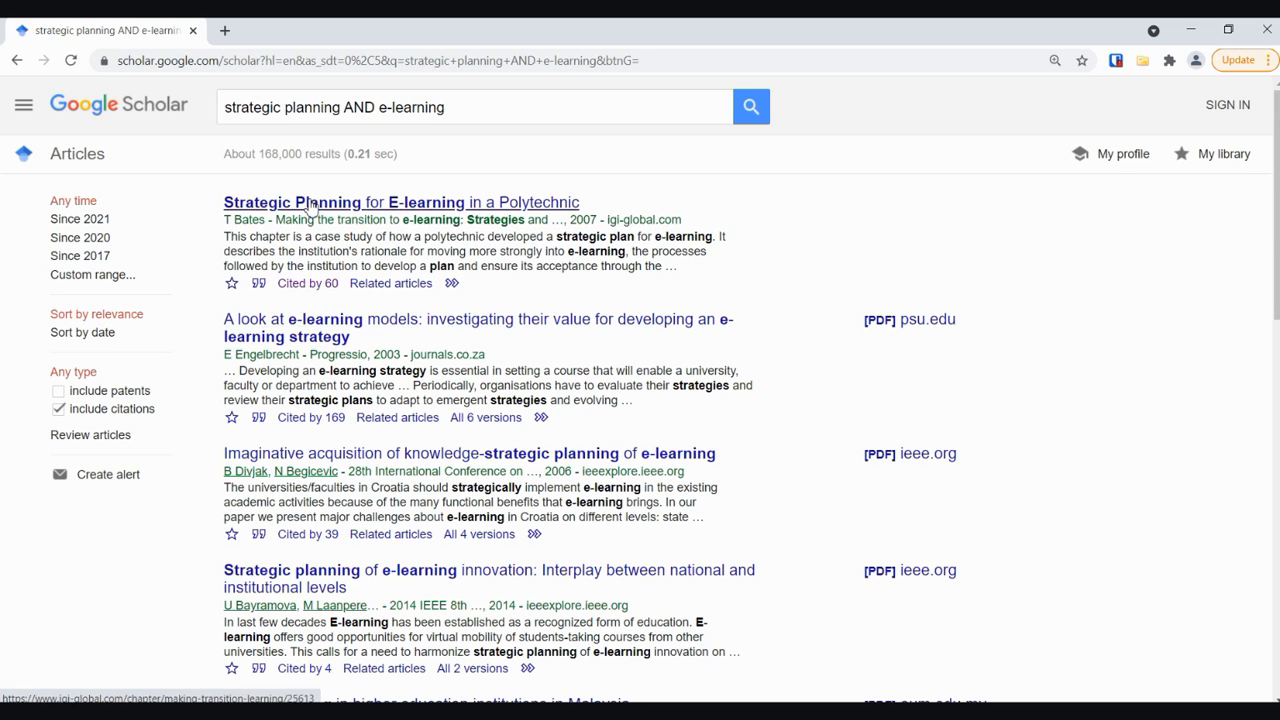
mouse_move(444, 222)
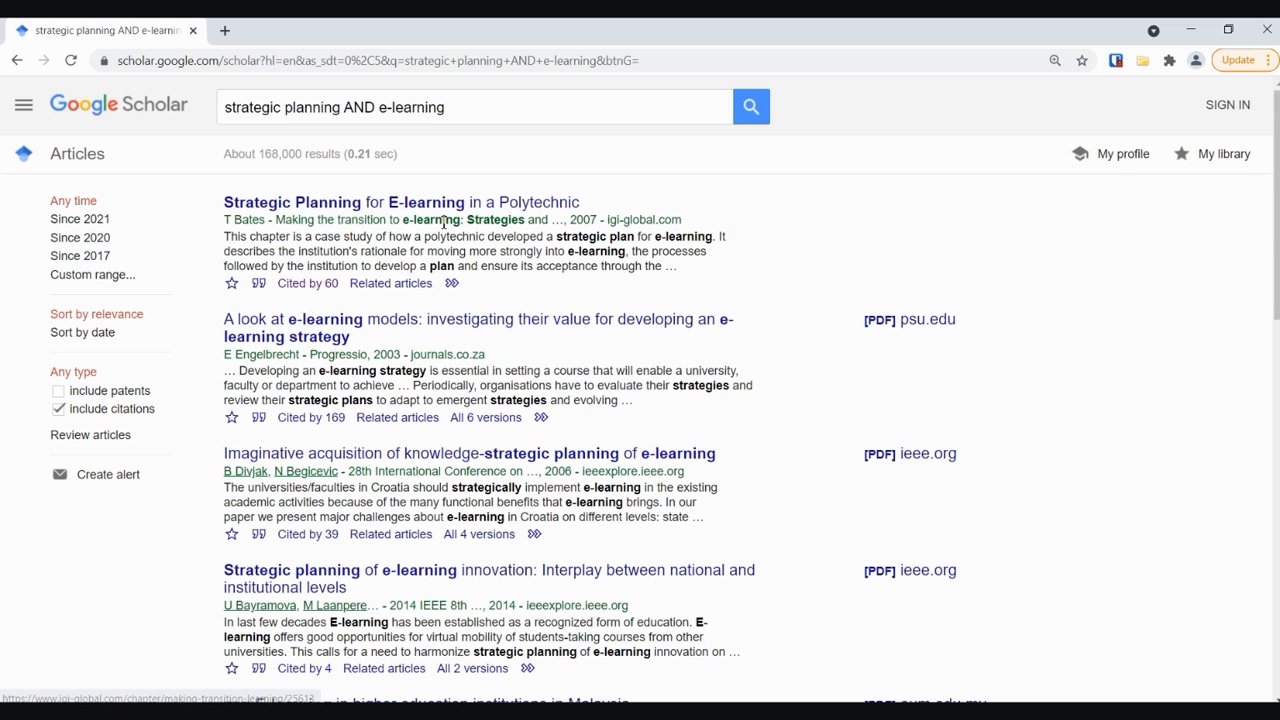
mouse_move(492, 266)
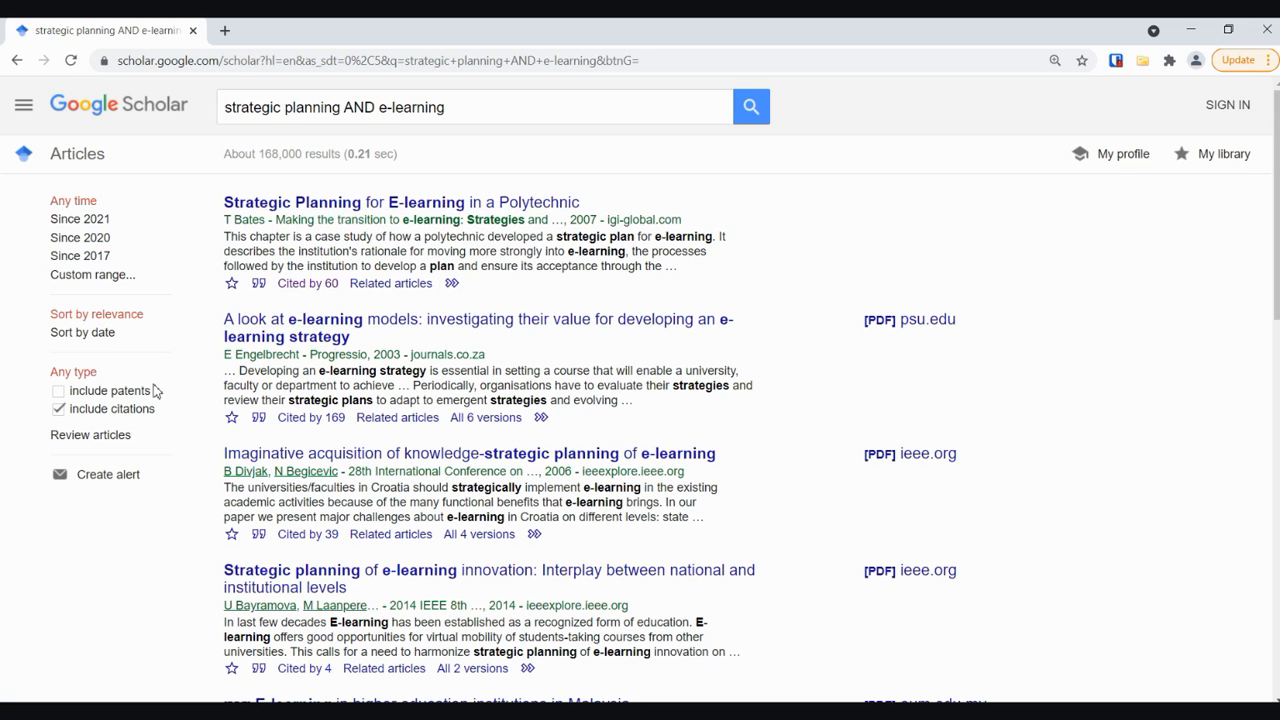
scroll("down", 3)
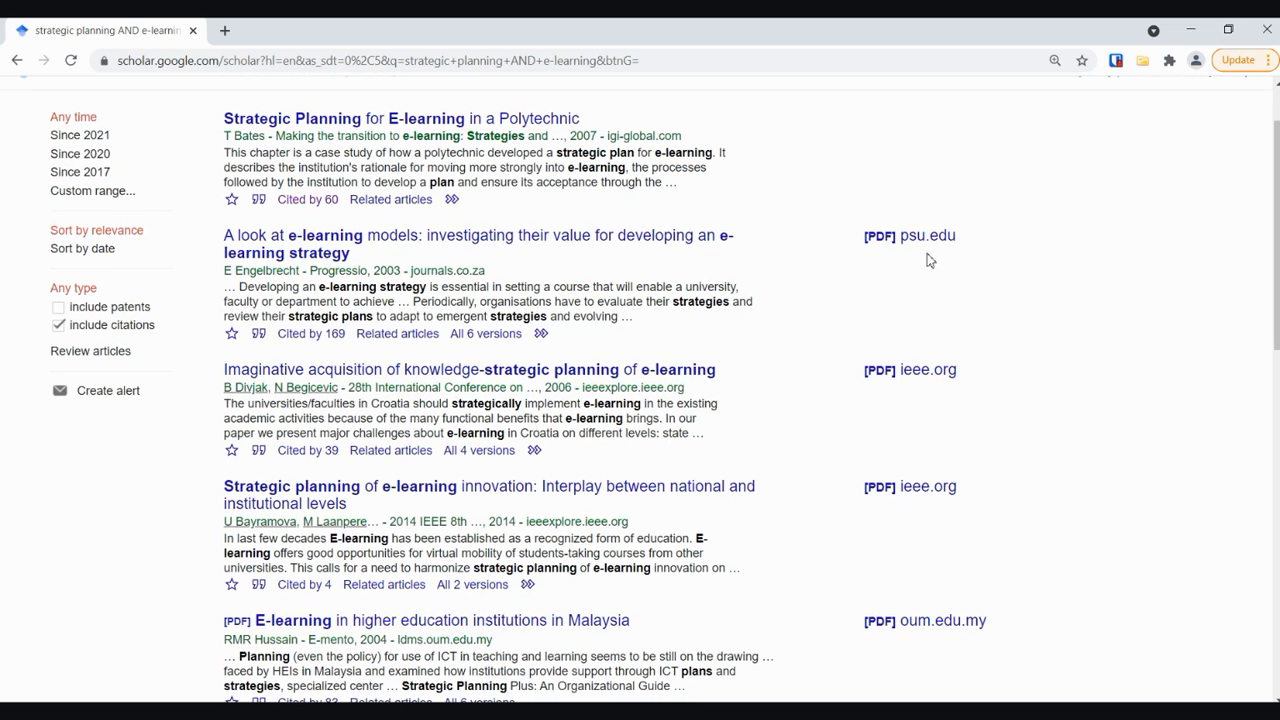
mouse_move(928, 236)
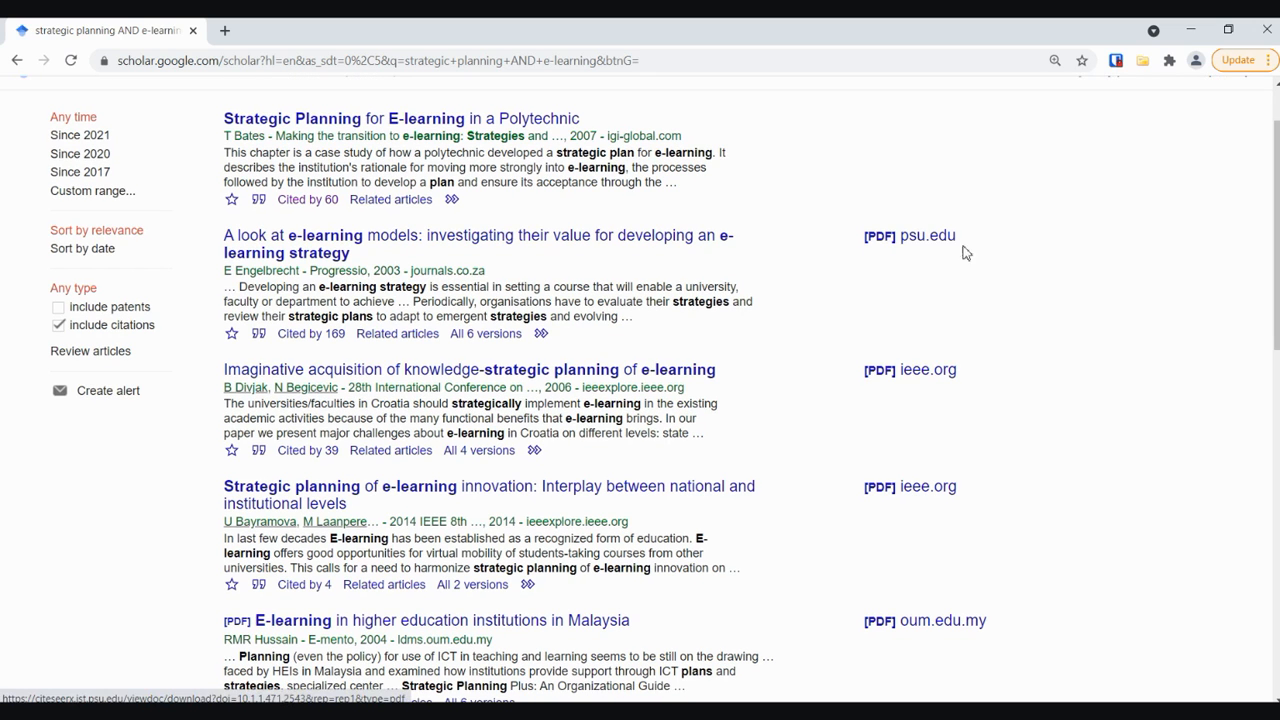
mouse_move(876, 244)
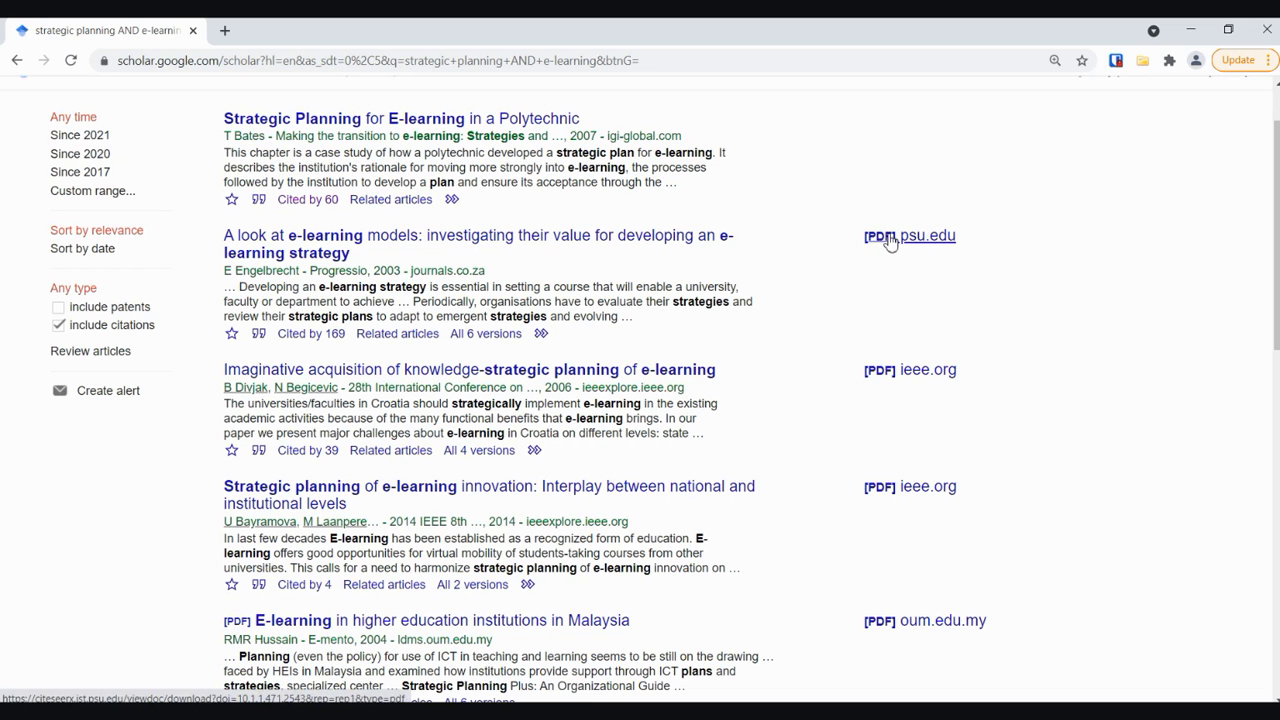
mouse_move(868, 248)
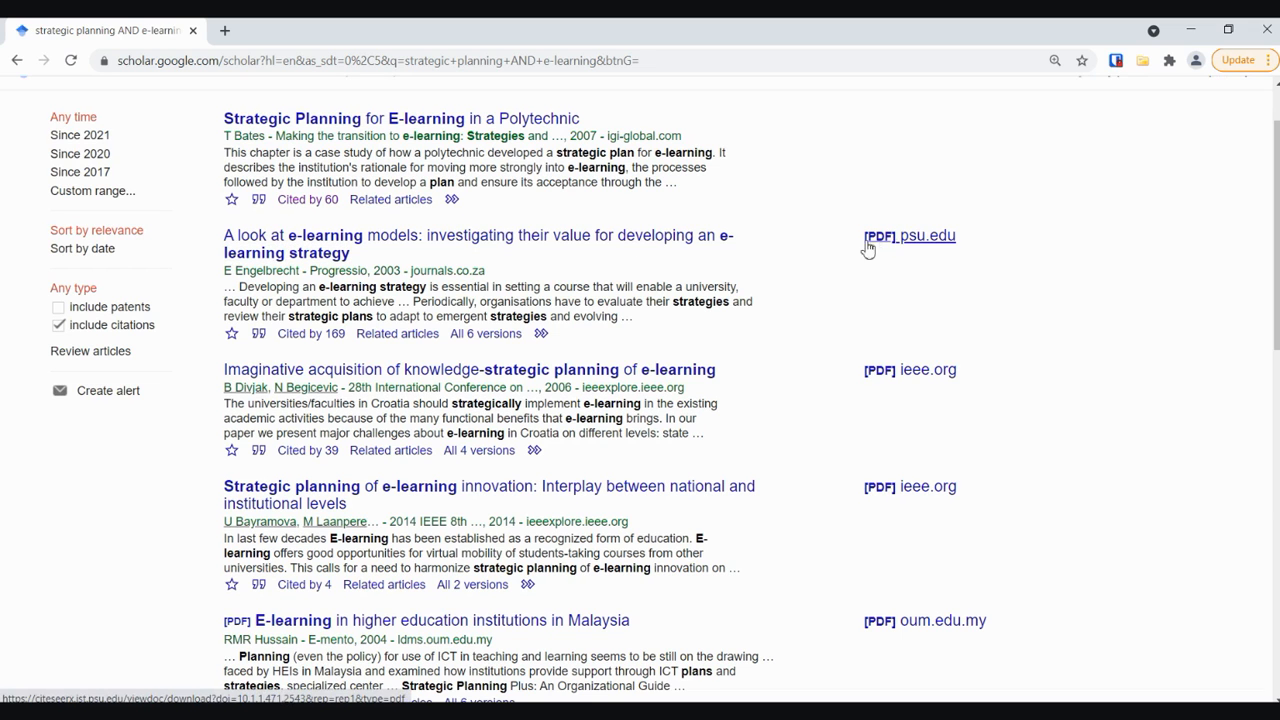
left_click(908, 236)
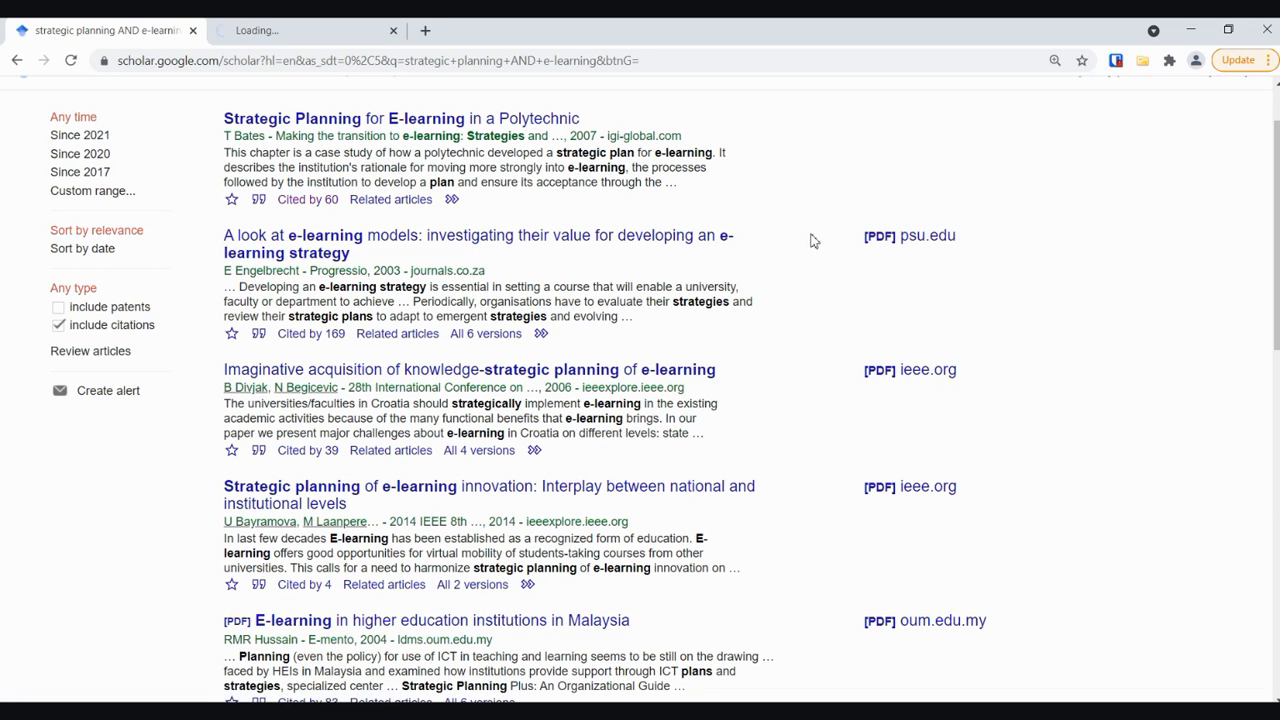
scroll("down", 3)
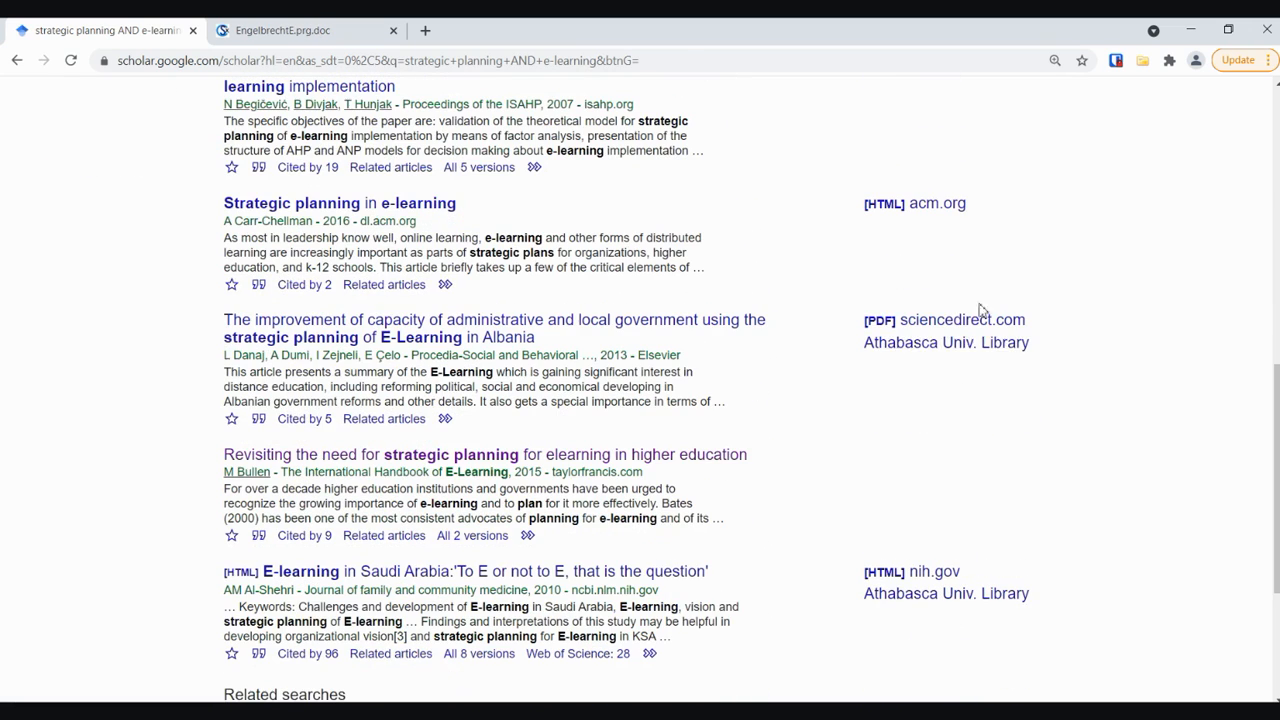
mouse_move(906, 336)
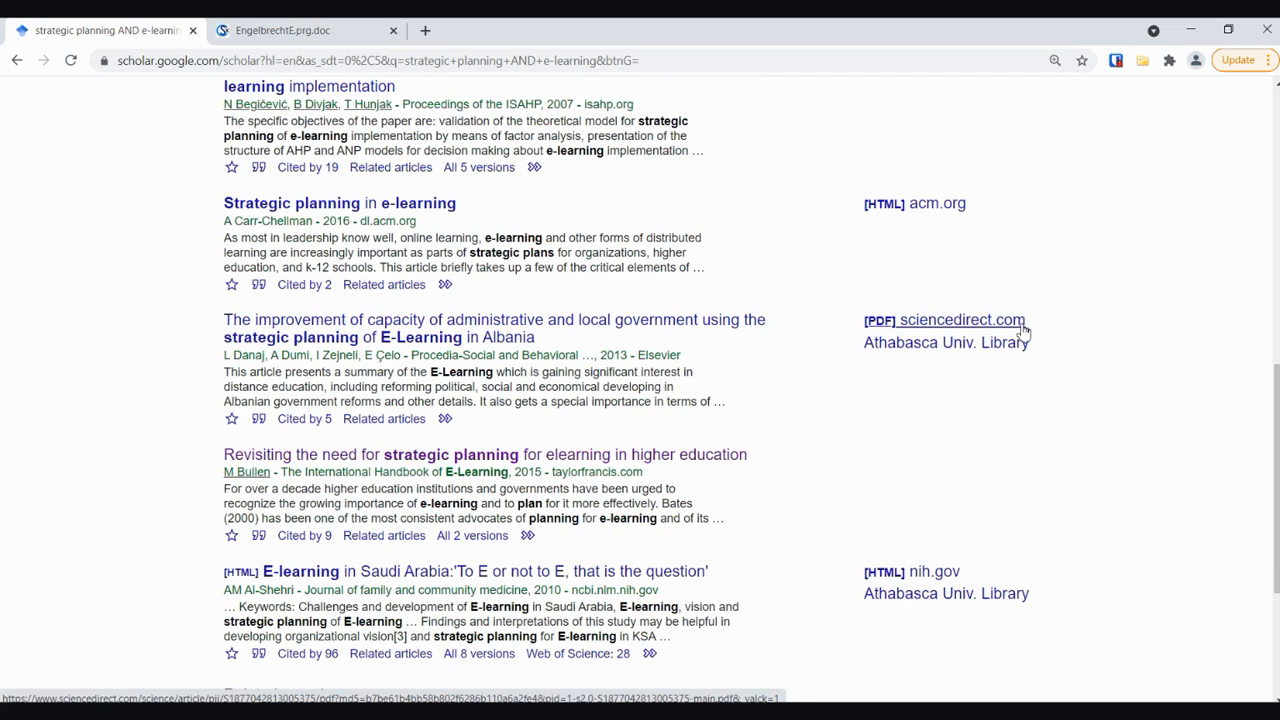
mouse_move(980, 352)
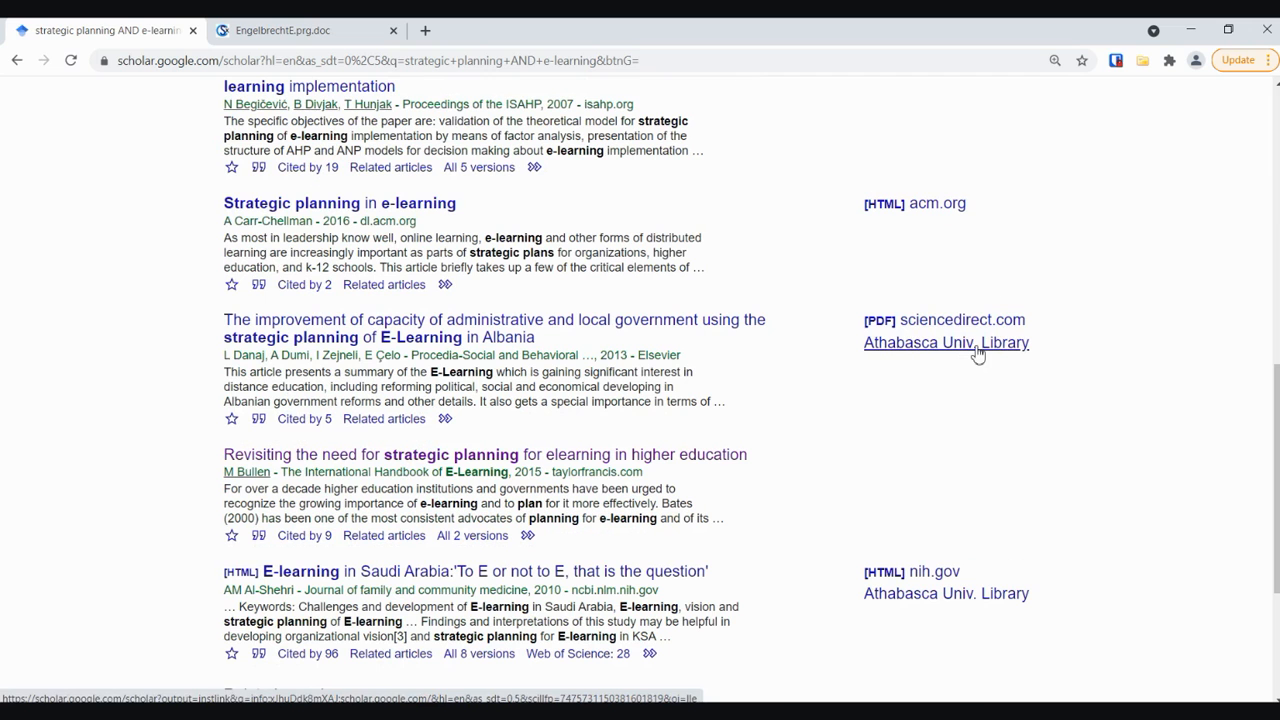
mouse_move(910, 320)
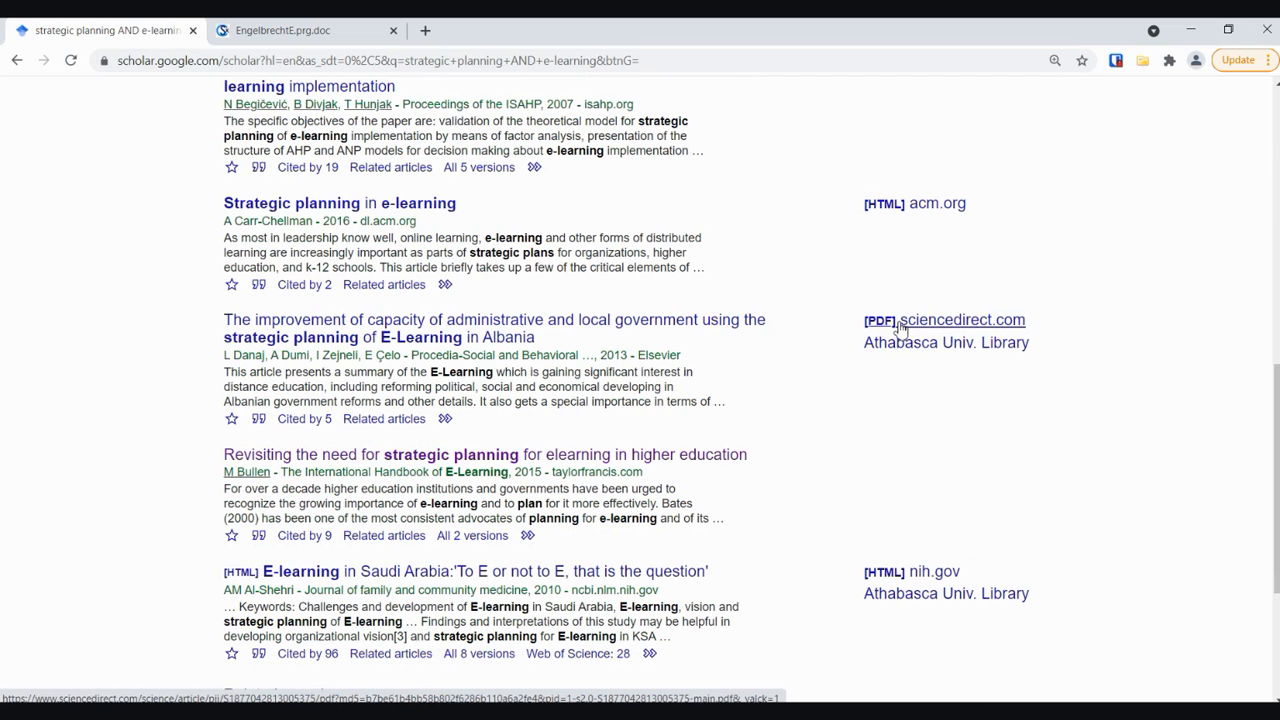
mouse_move(916, 342)
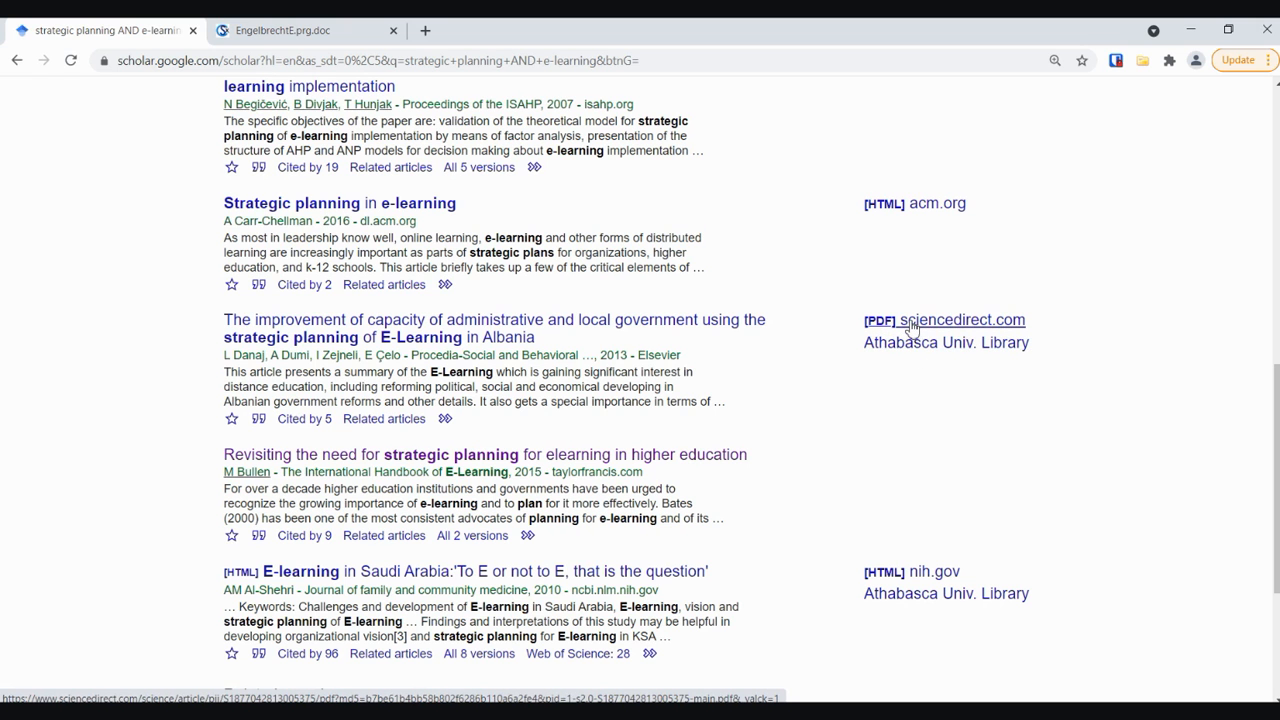
left_click(290, 30)
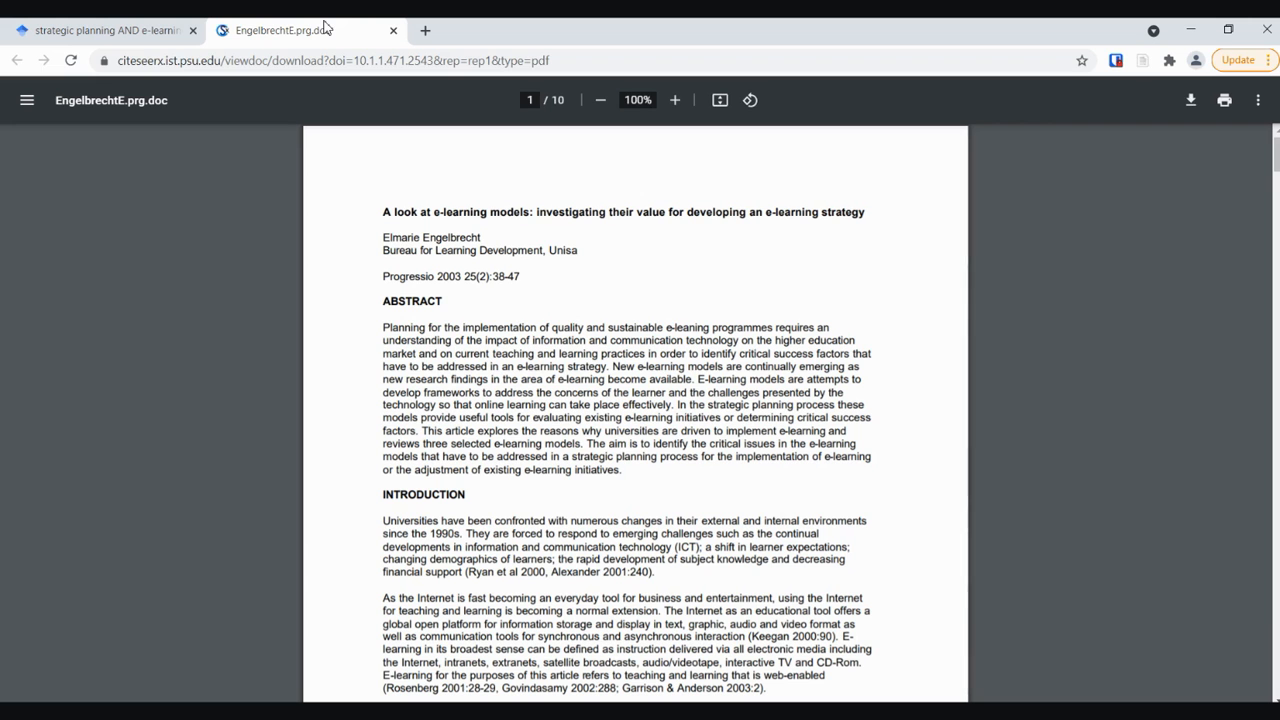
mouse_move(696, 352)
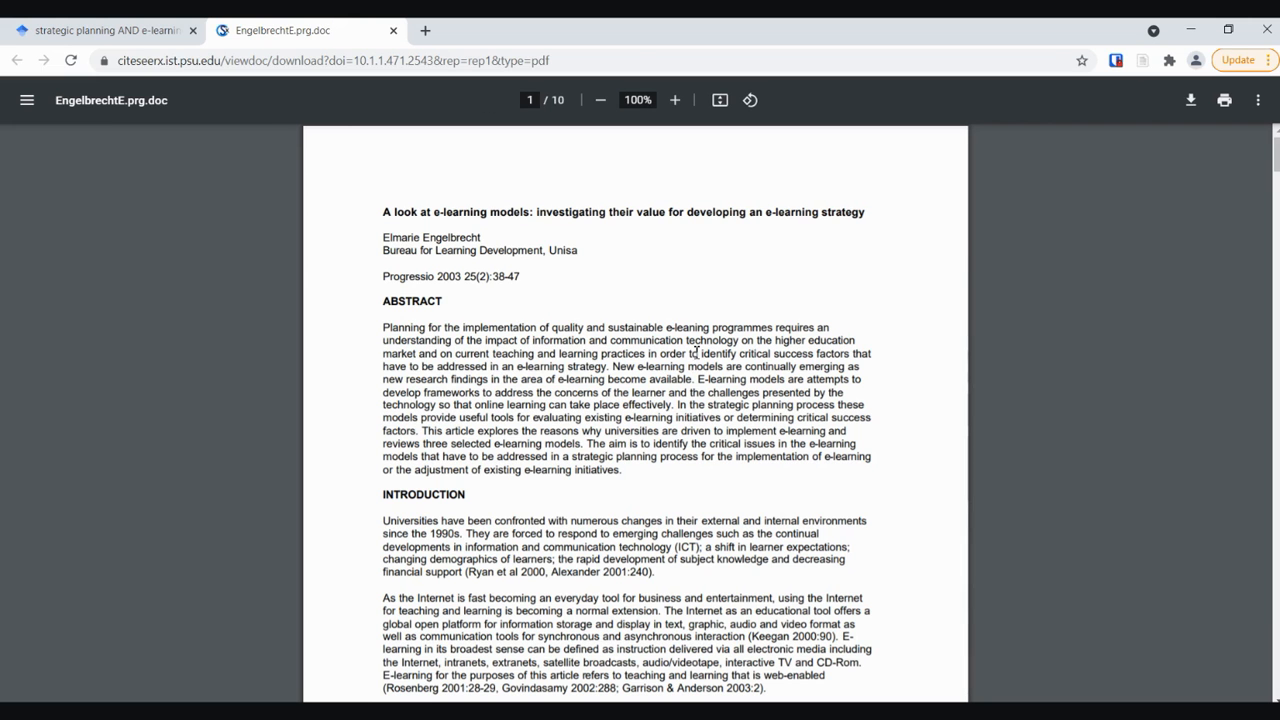
left_click(100, 30)
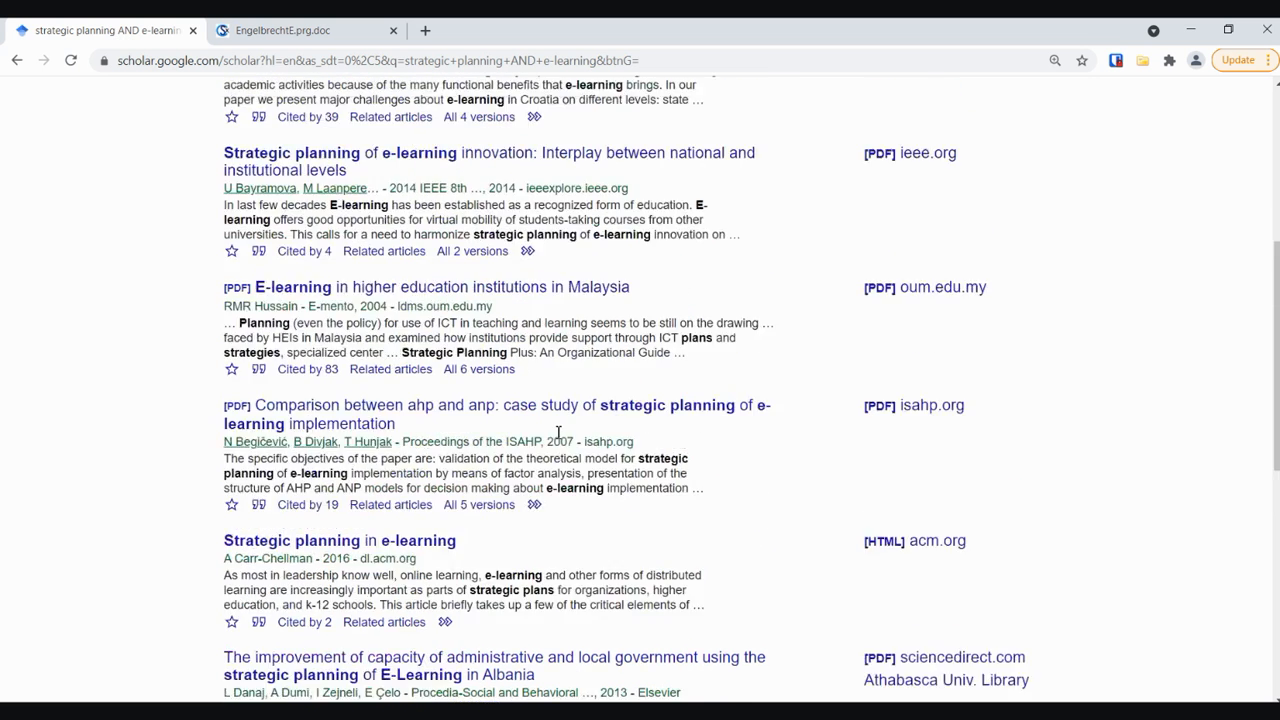
- Show the Cite formats for the first result, the Engelbrecht e-learning models article
scroll("up", 3)
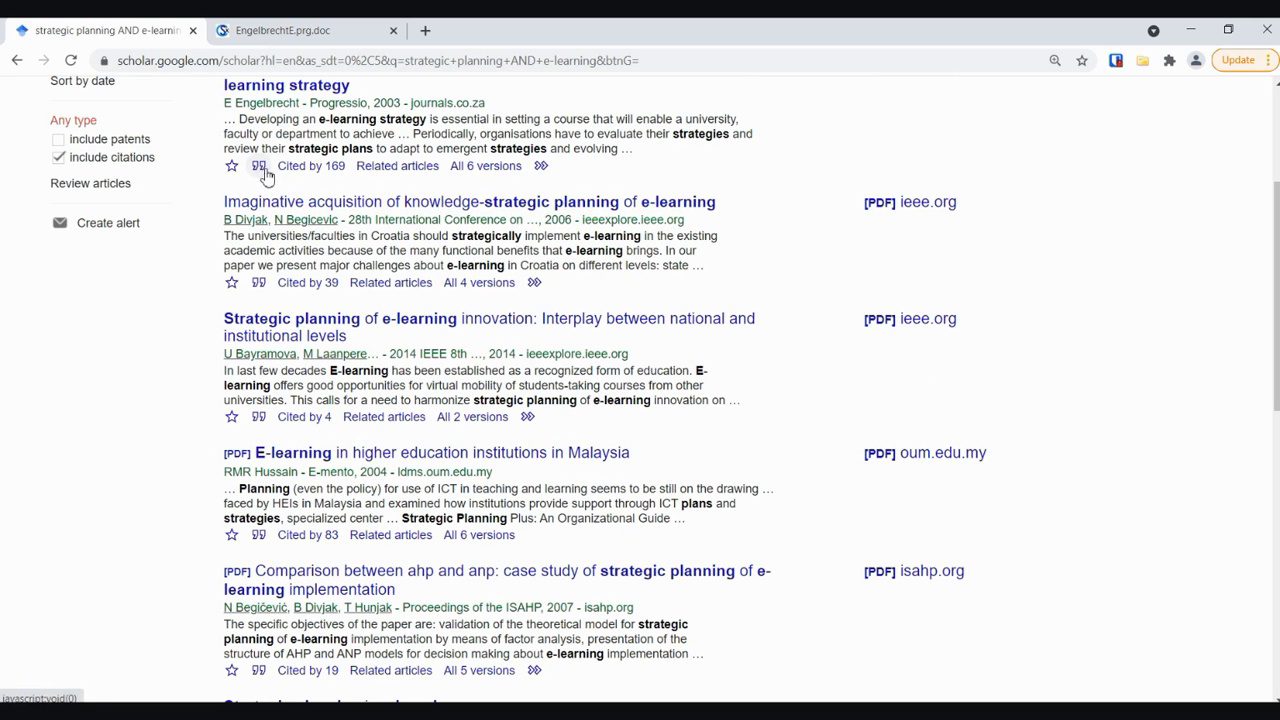
mouse_move(310, 166)
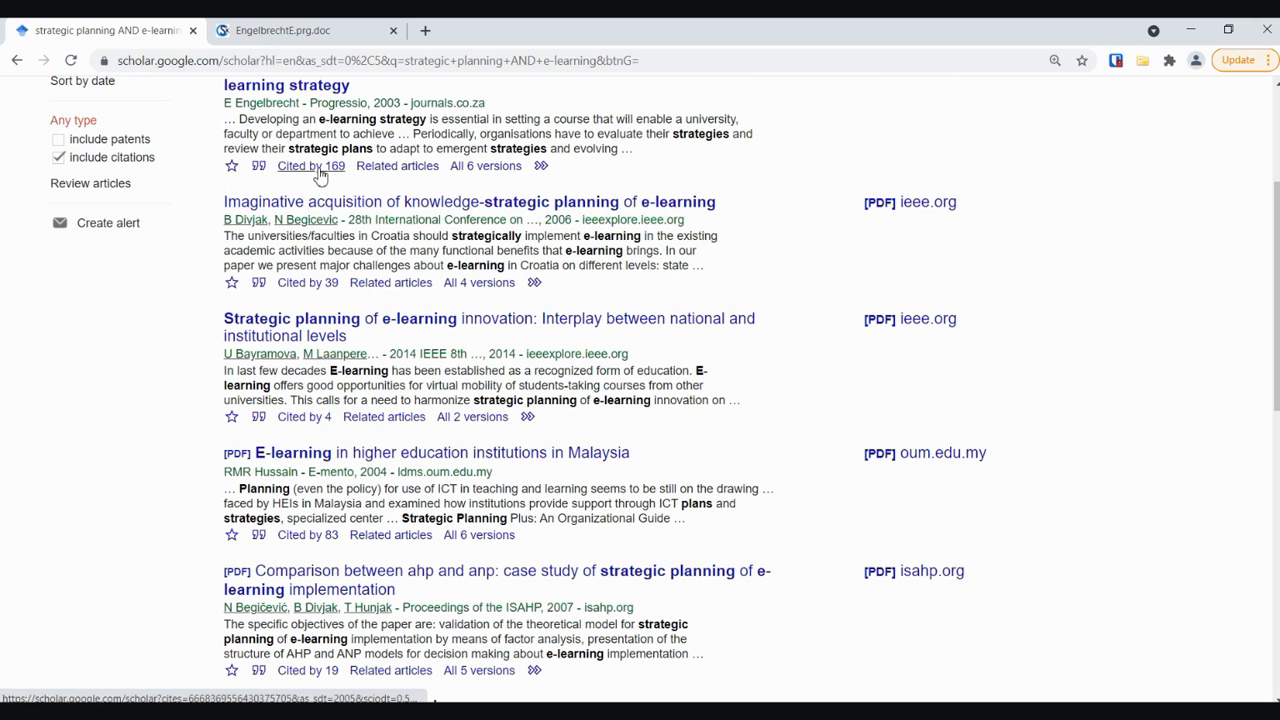
mouse_move(260, 168)
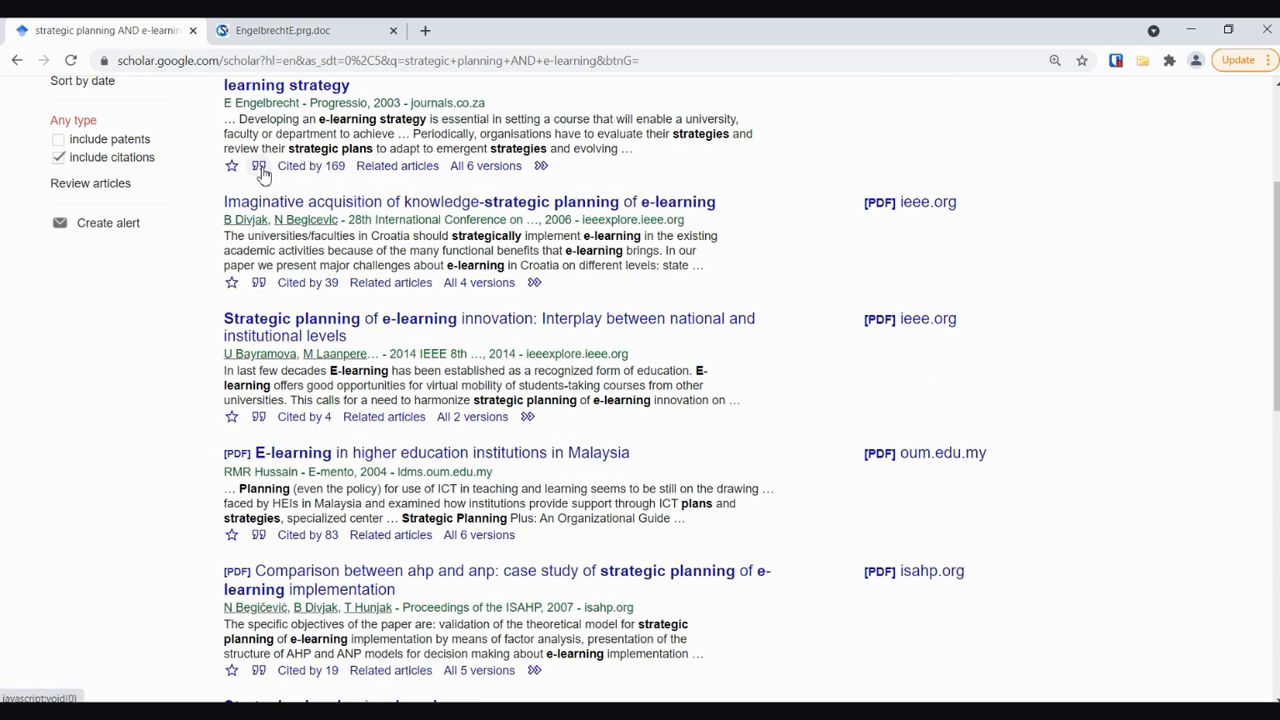
left_click(260, 166)
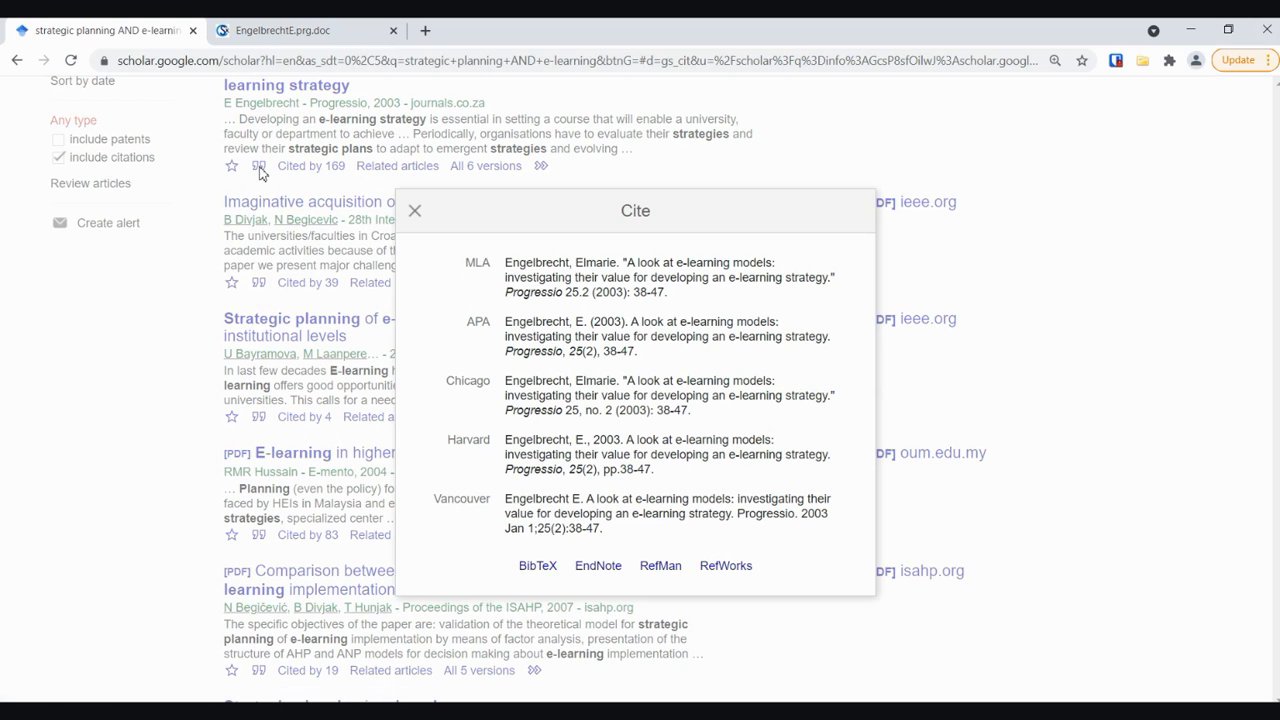
mouse_move(544, 320)
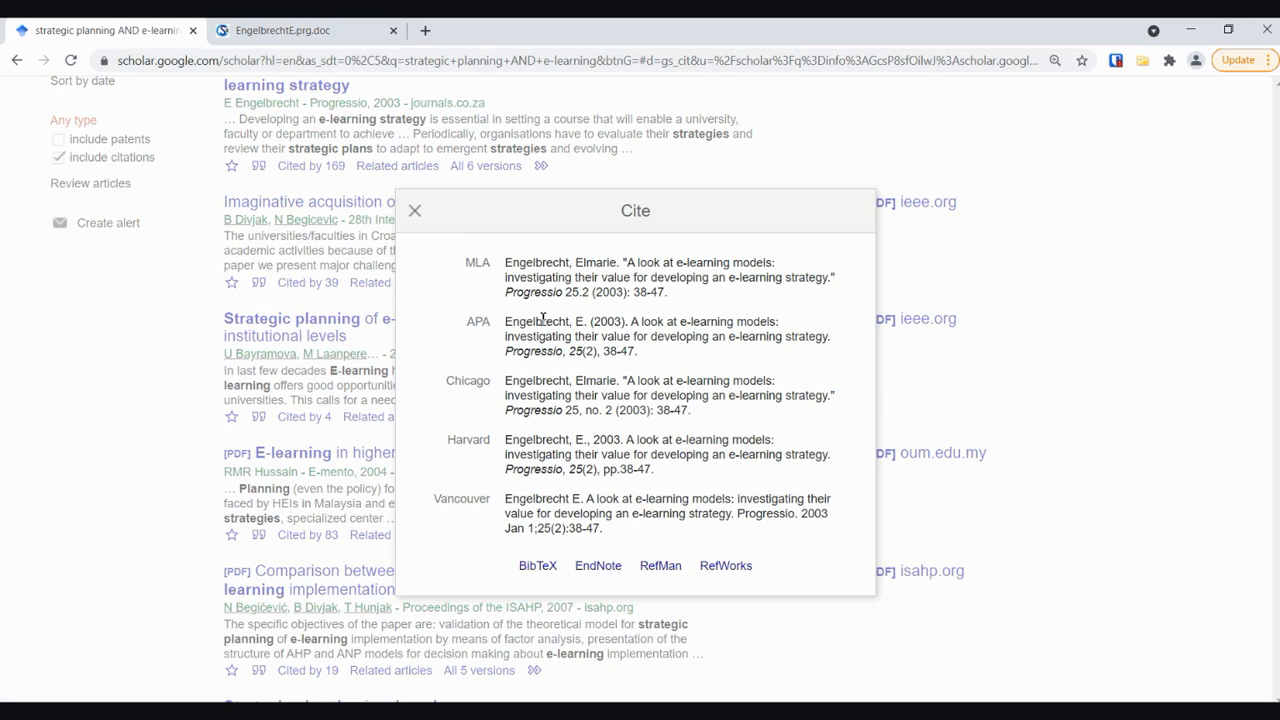
mouse_move(496, 348)
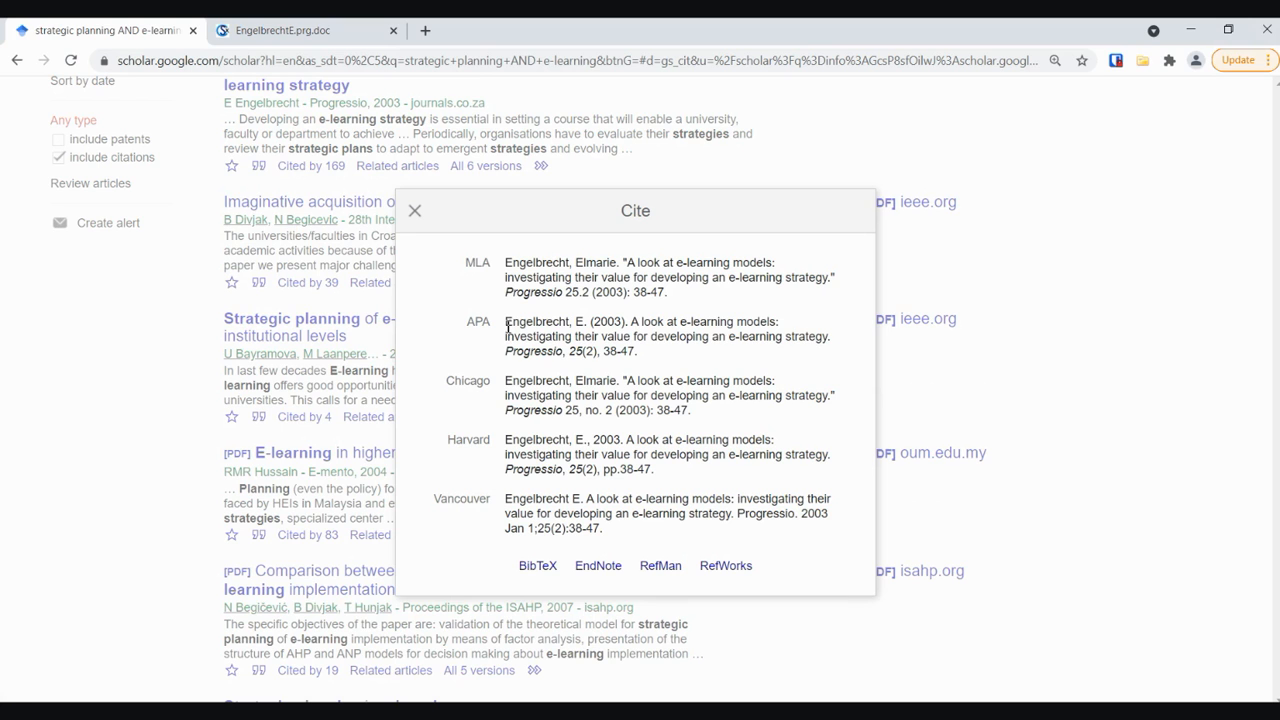
triple_click(664, 336)
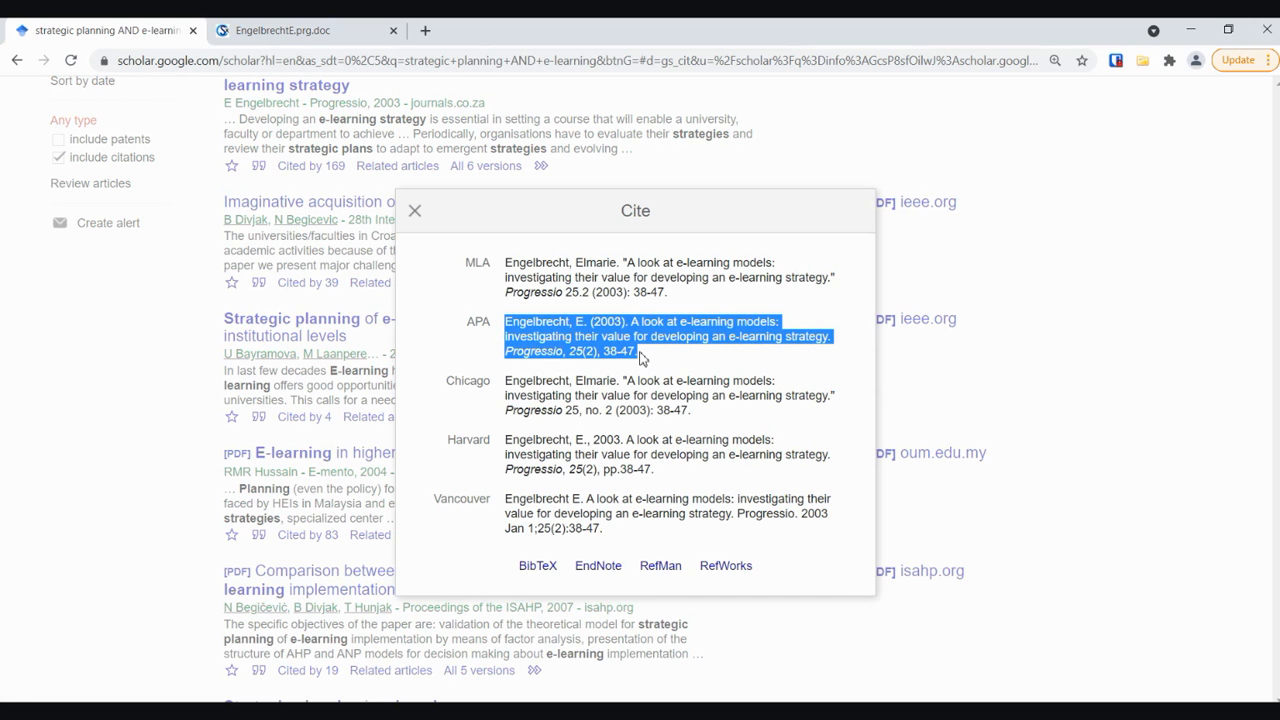
mouse_move(680, 356)
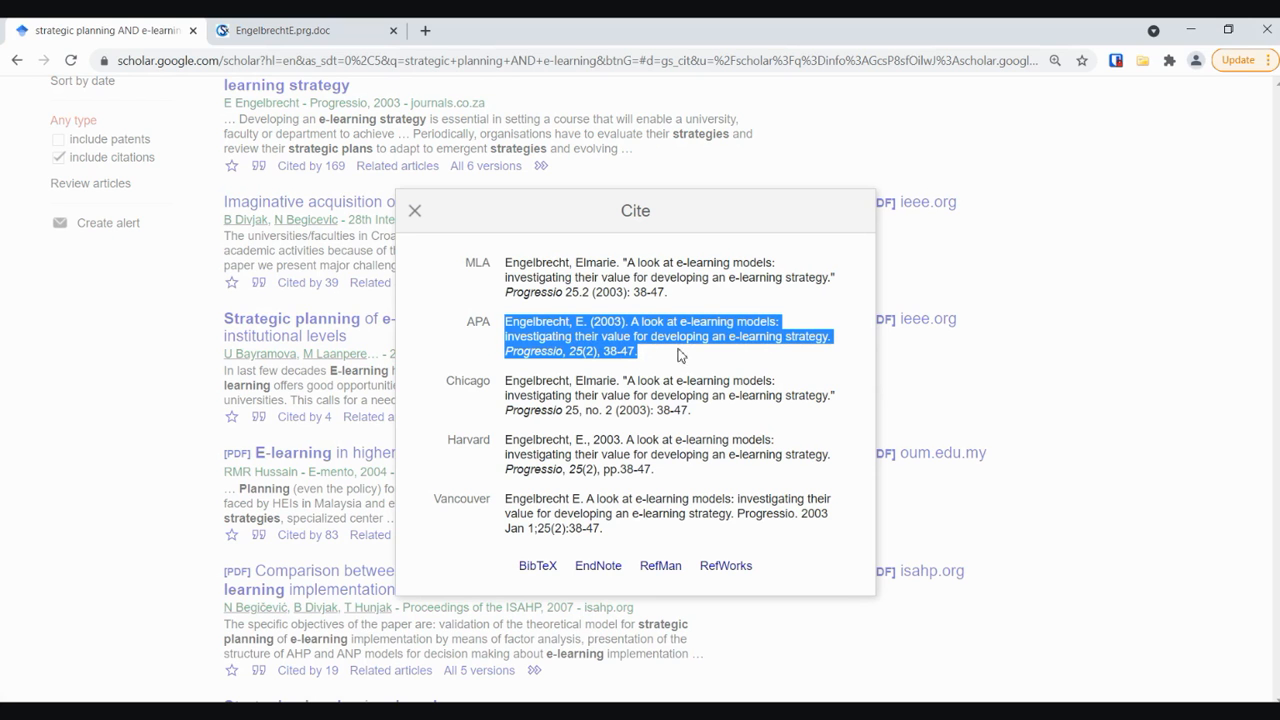
mouse_move(652, 356)
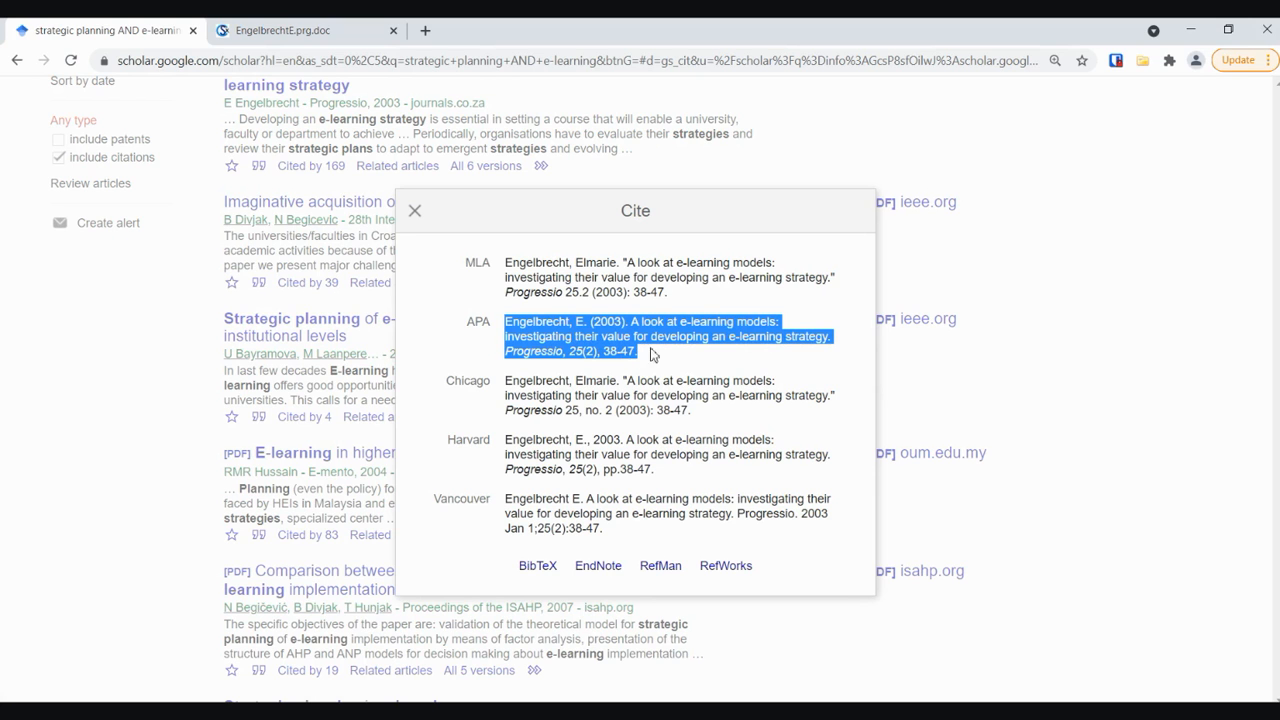
left_click(650, 336)
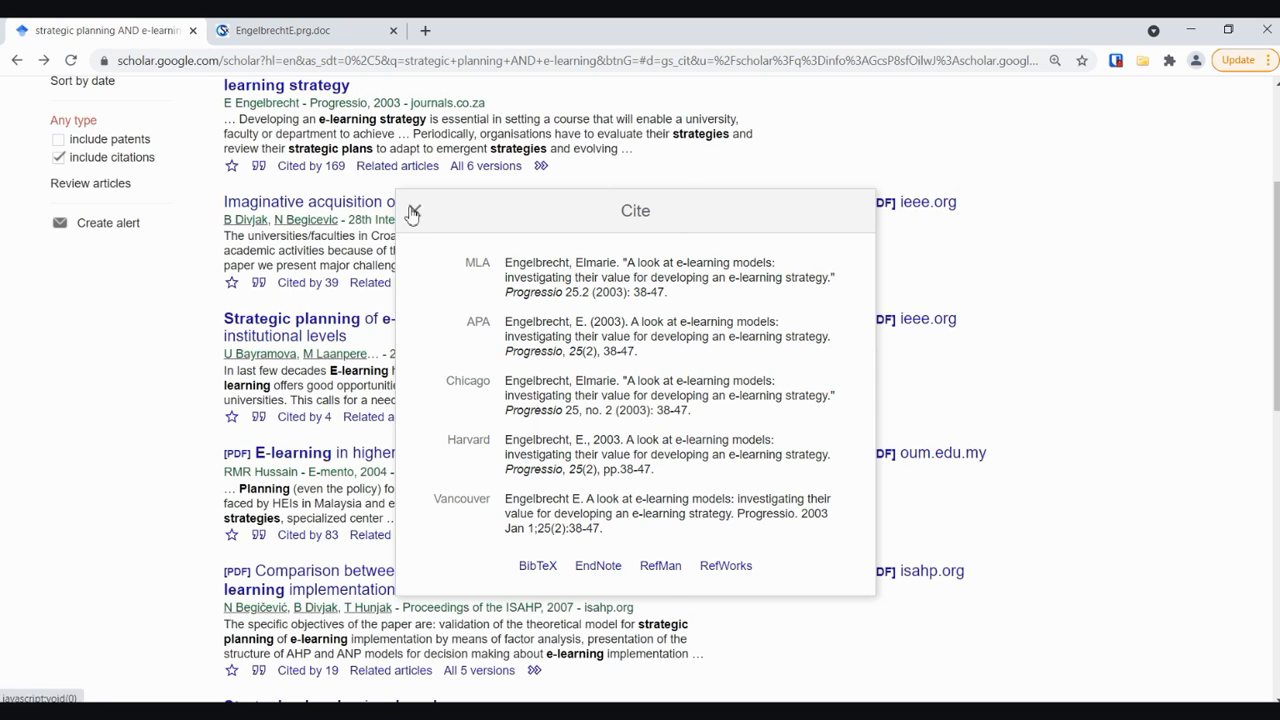
- Close the Cite dialog and follow 'Cited by 169' under the Engelbrecht article
left_click(412, 212)
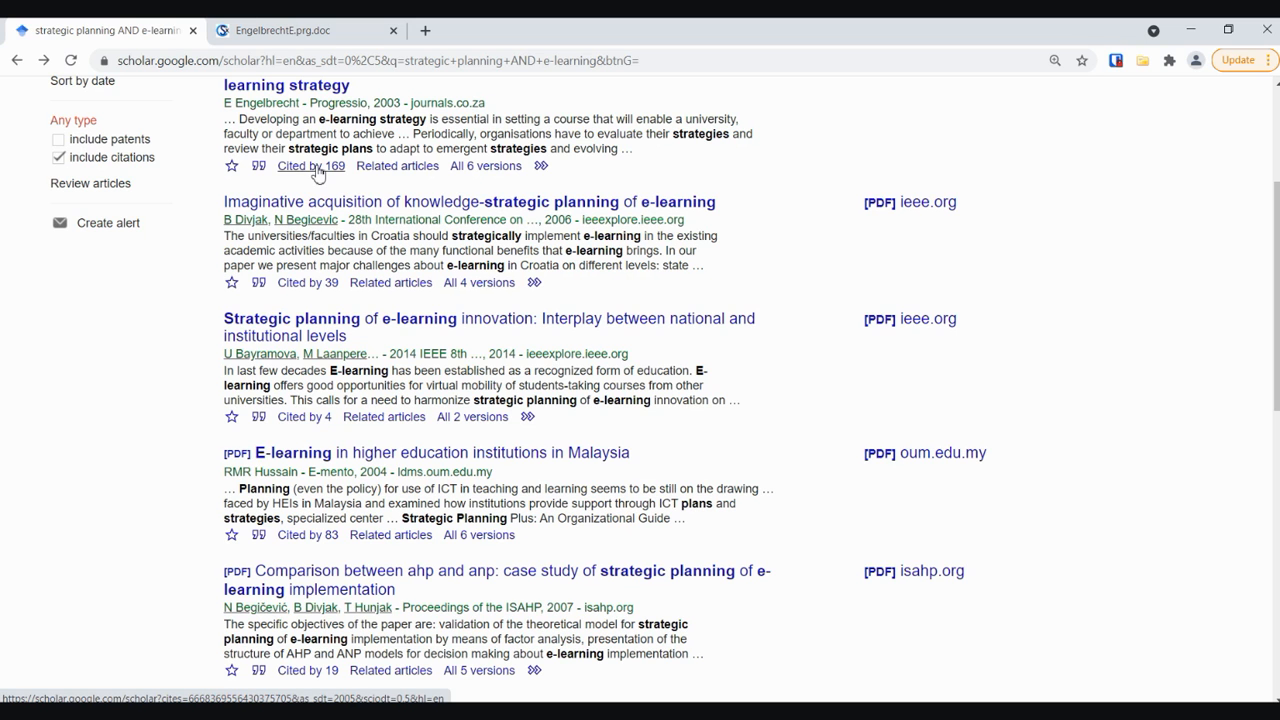
left_click(310, 166)
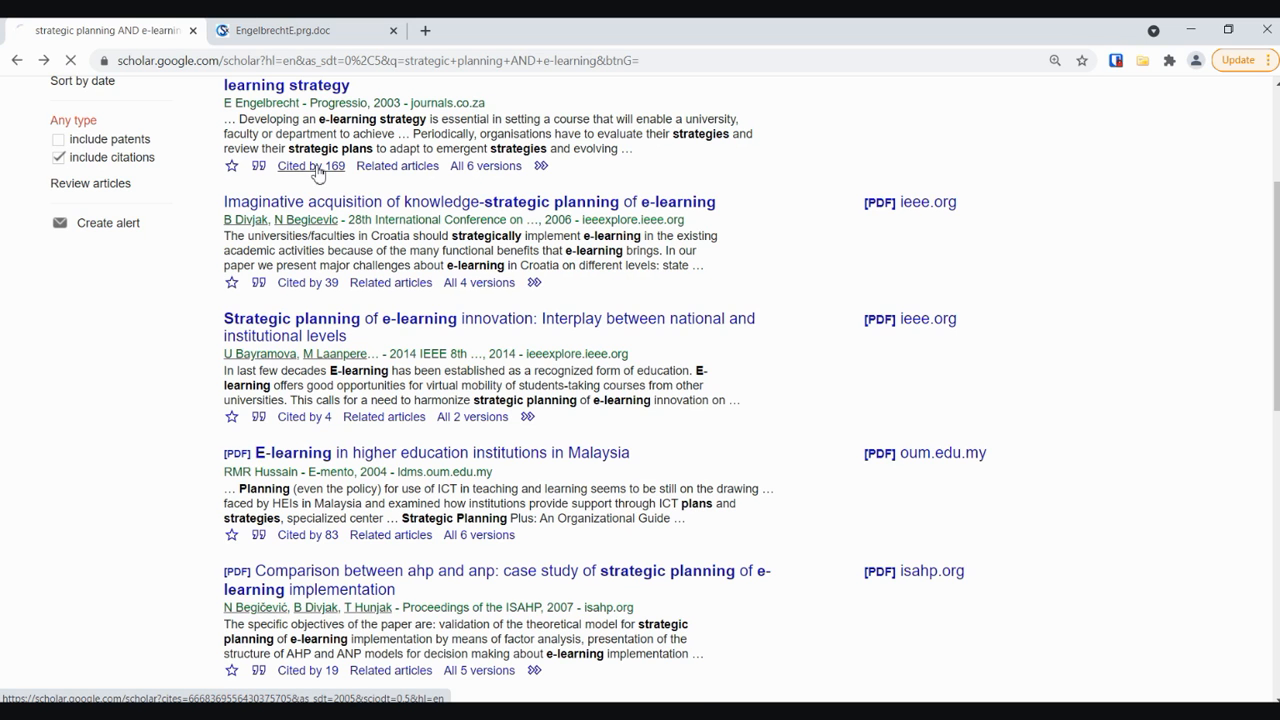
- Load the 169 citing articles, led by the South Korea e-learning acceptance study
left_click(310, 166)
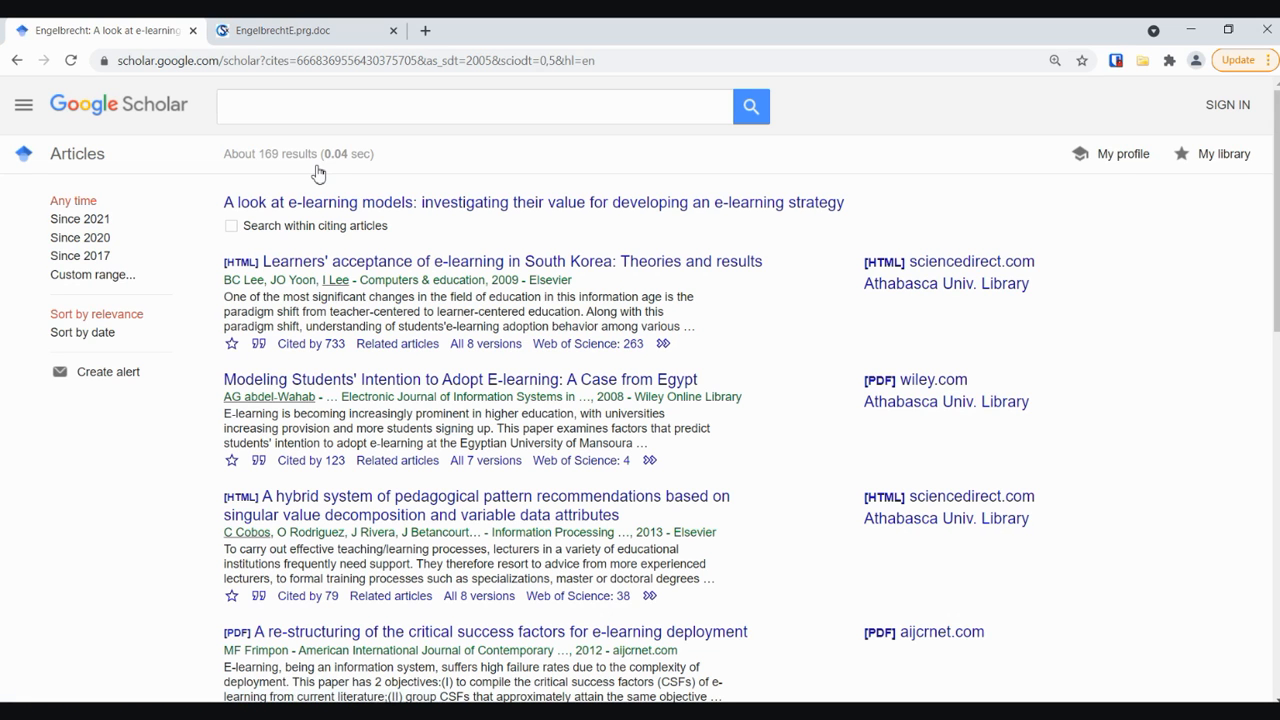
mouse_move(332, 364)
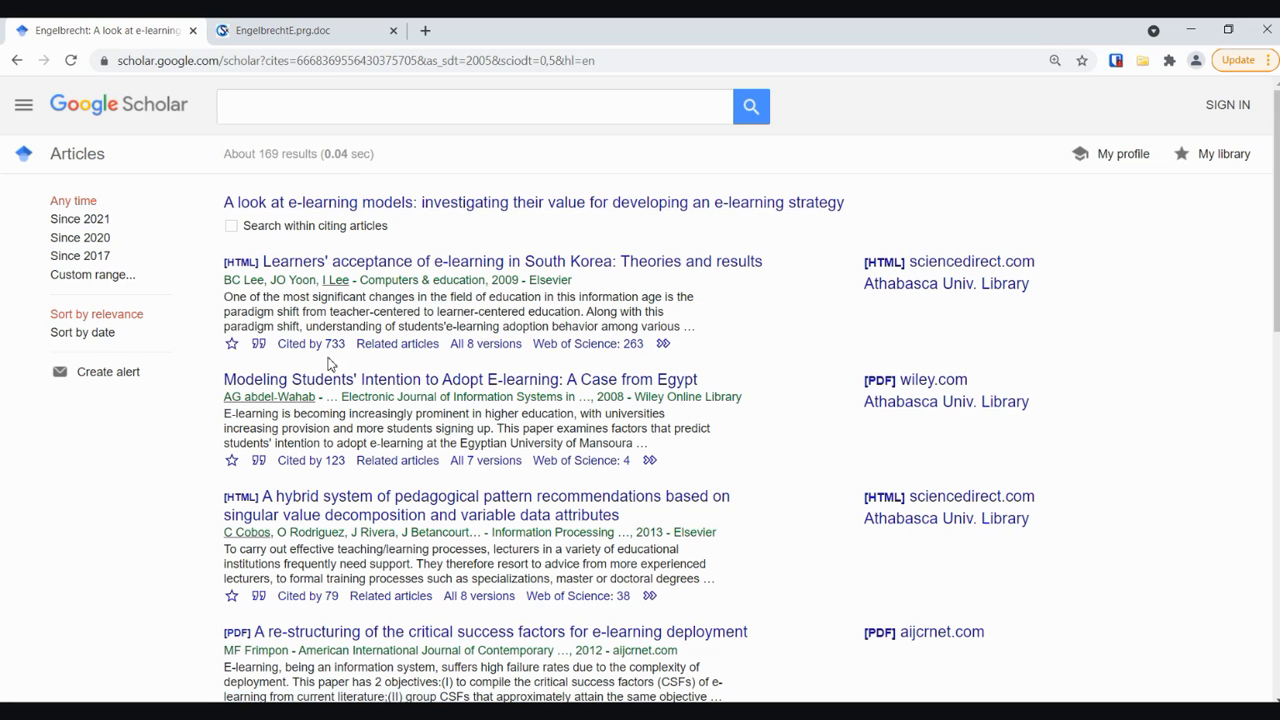
mouse_move(544, 304)
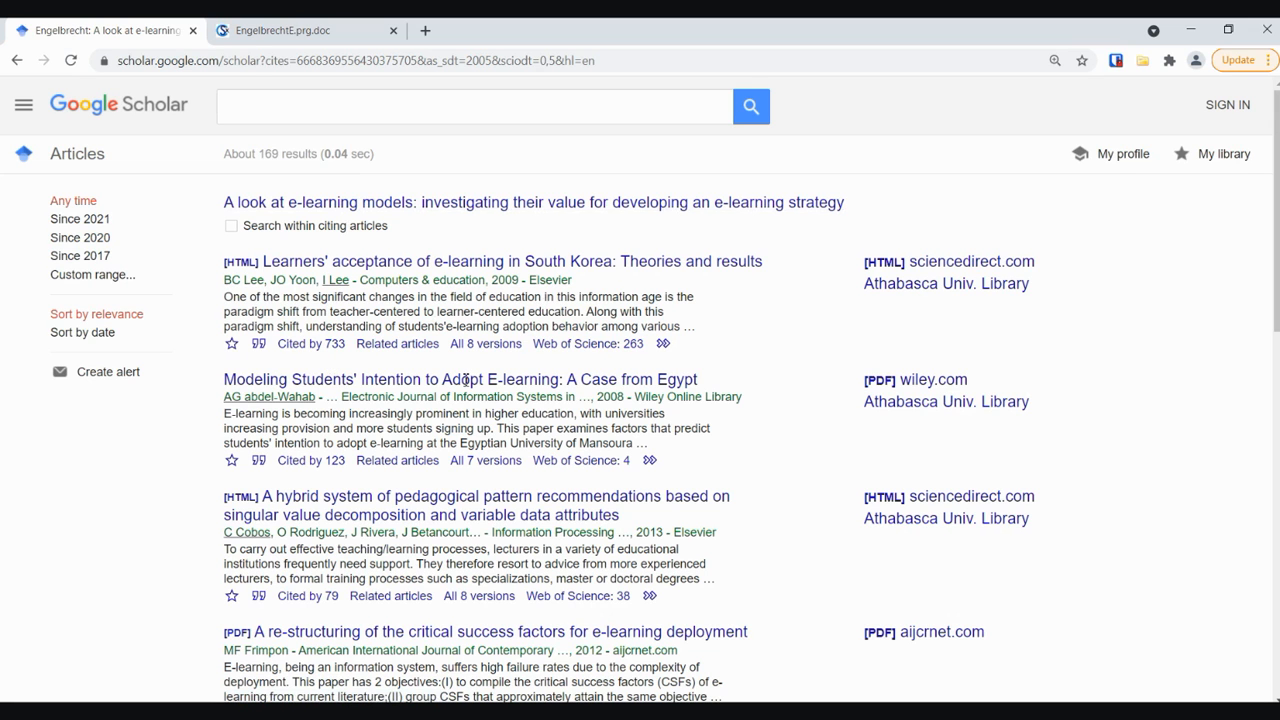
mouse_move(912, 364)
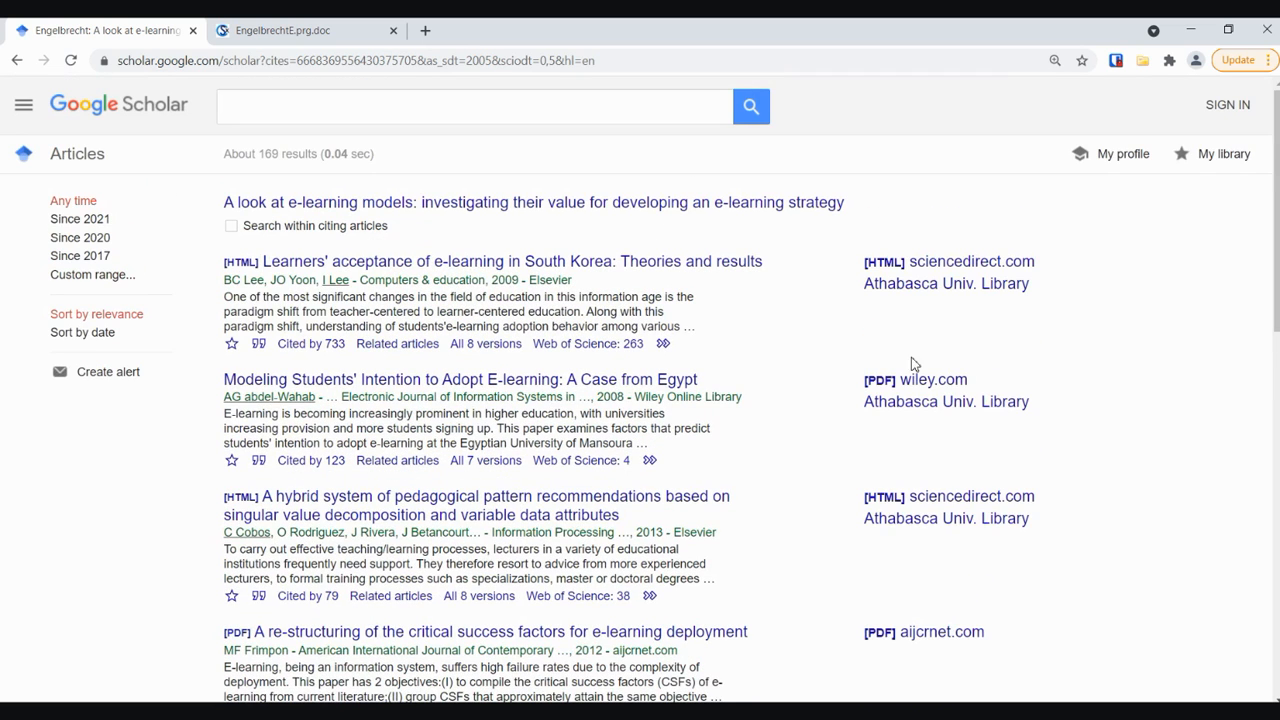
mouse_move(1144, 60)
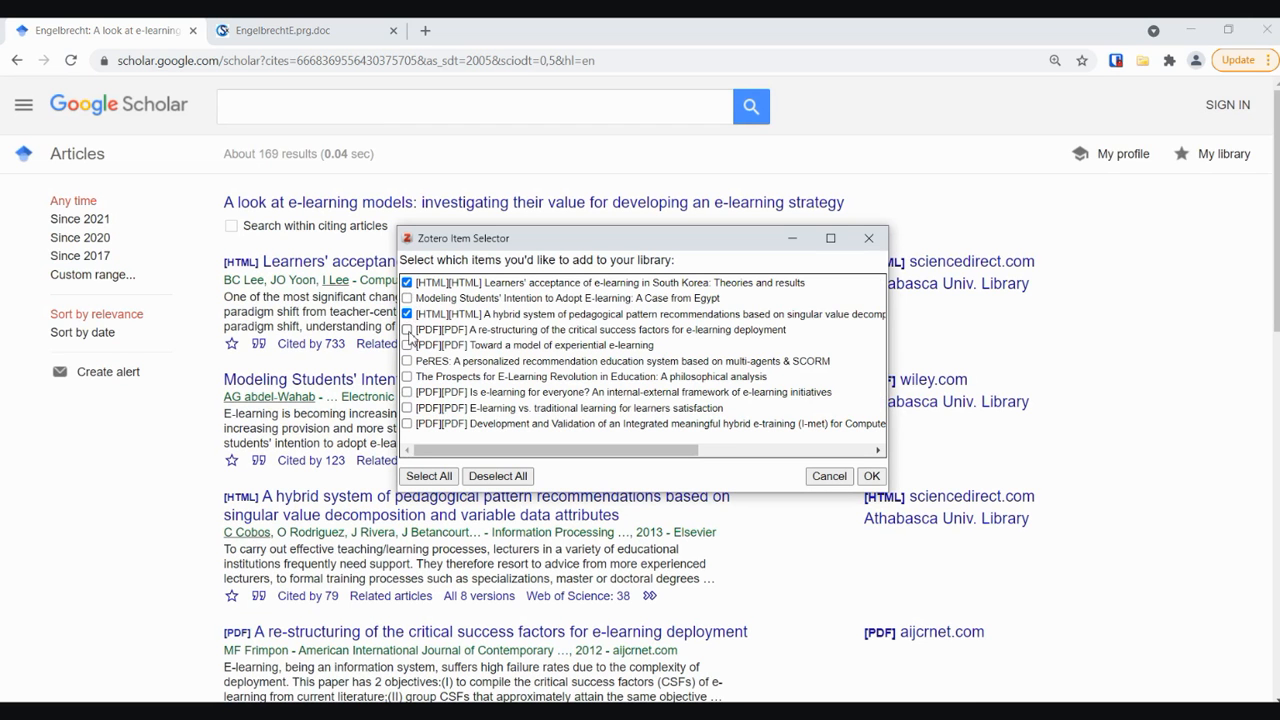
- Confirm the Zotero Item Selector to save the South Korea acceptance and hybrid pattern studies
left_click(870, 474)
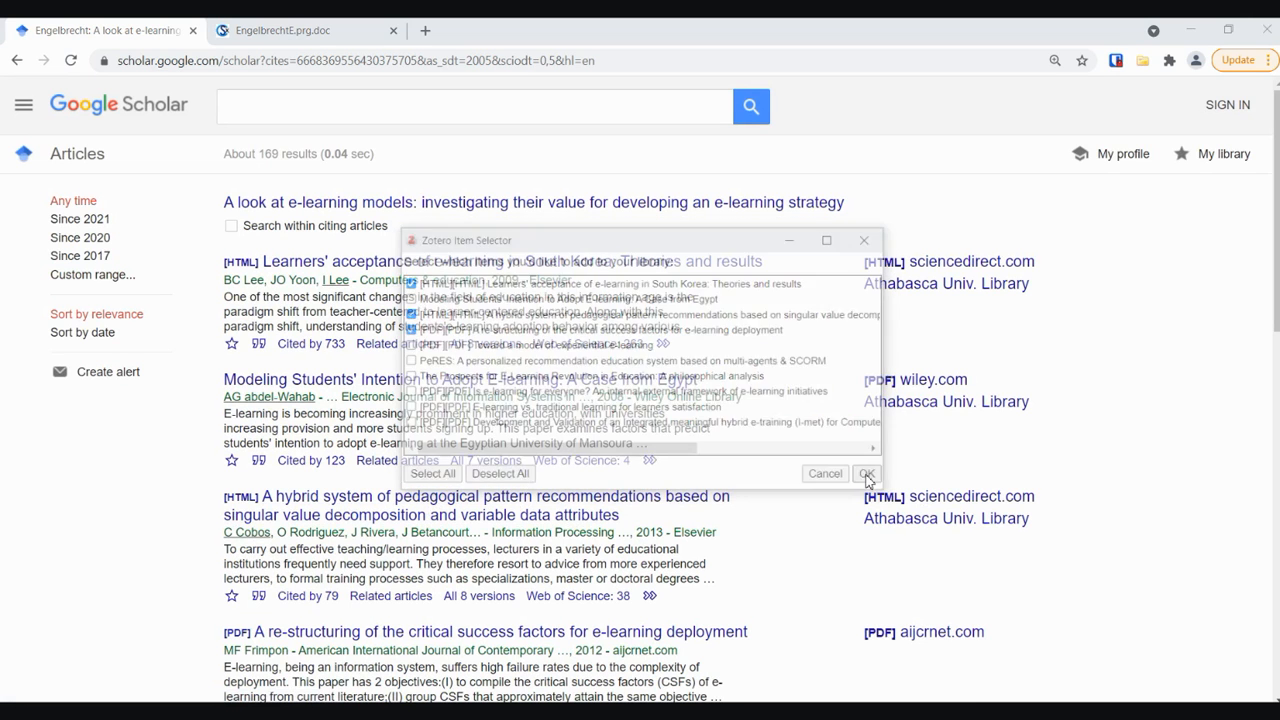